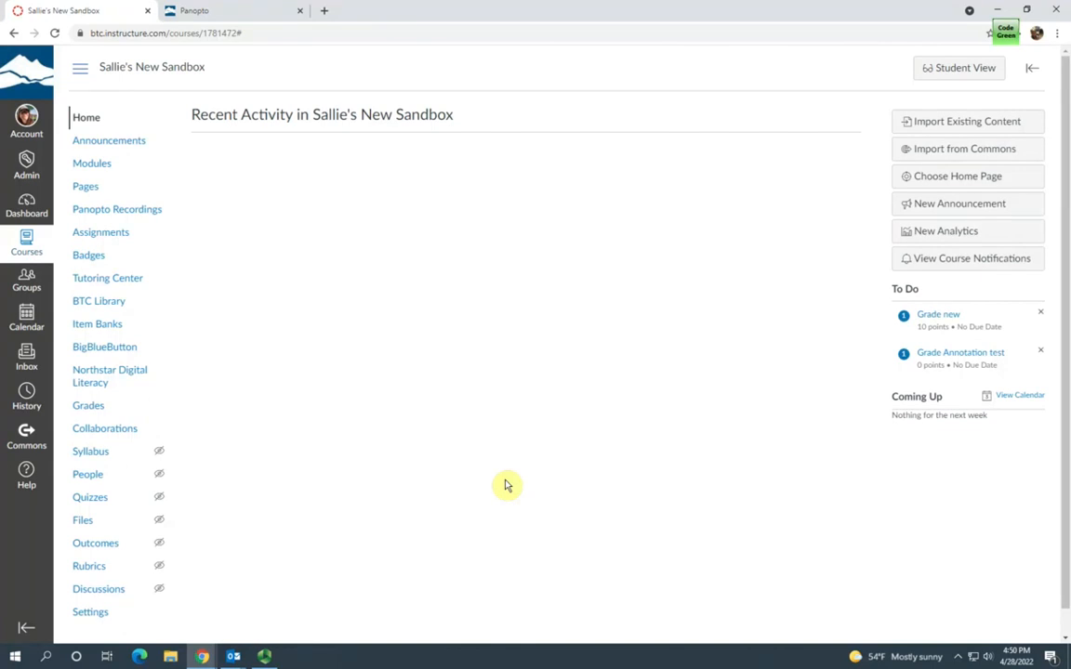
pyautogui.moveTo(203, 246)
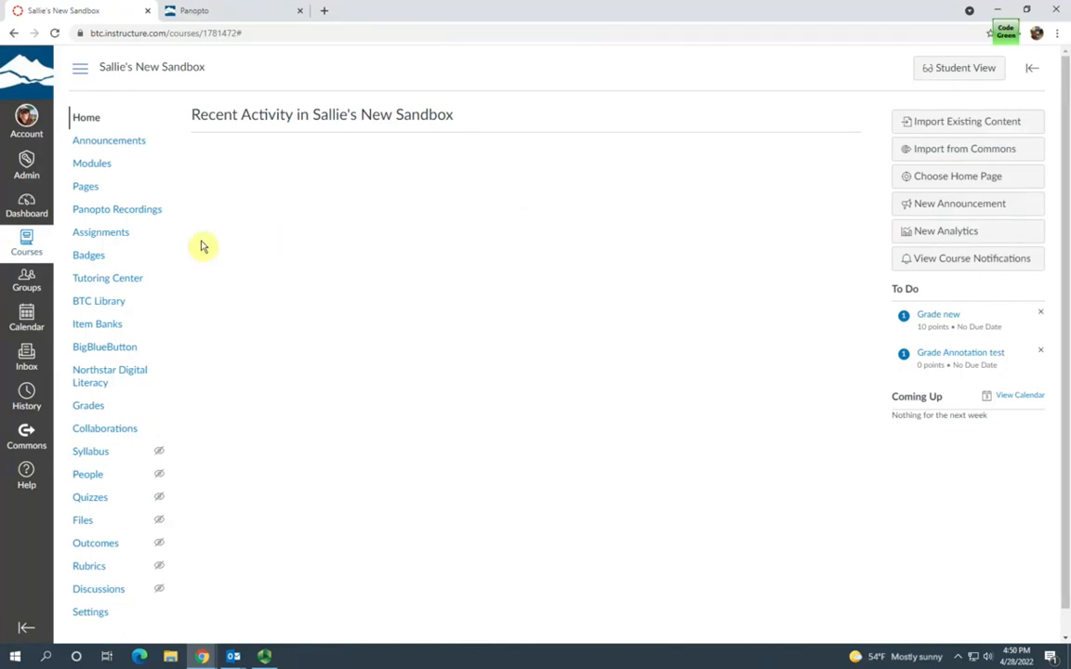
pyautogui.moveTo(117, 209)
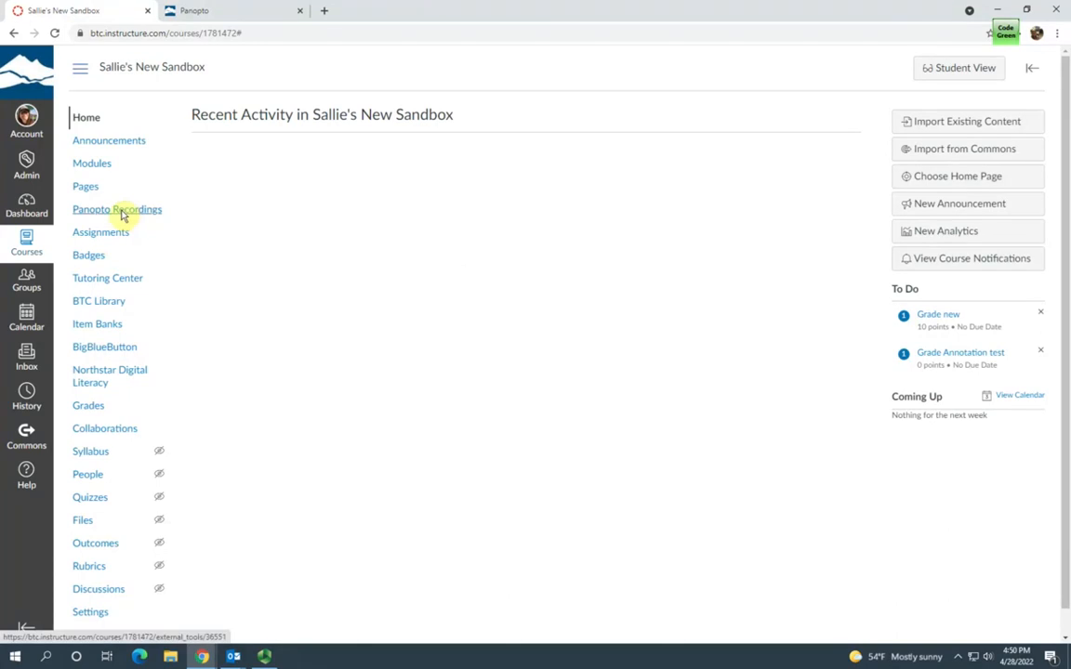
# Show the Panopto Recordings page listing the course folder's recorded videos.
pyautogui.click(116, 208)
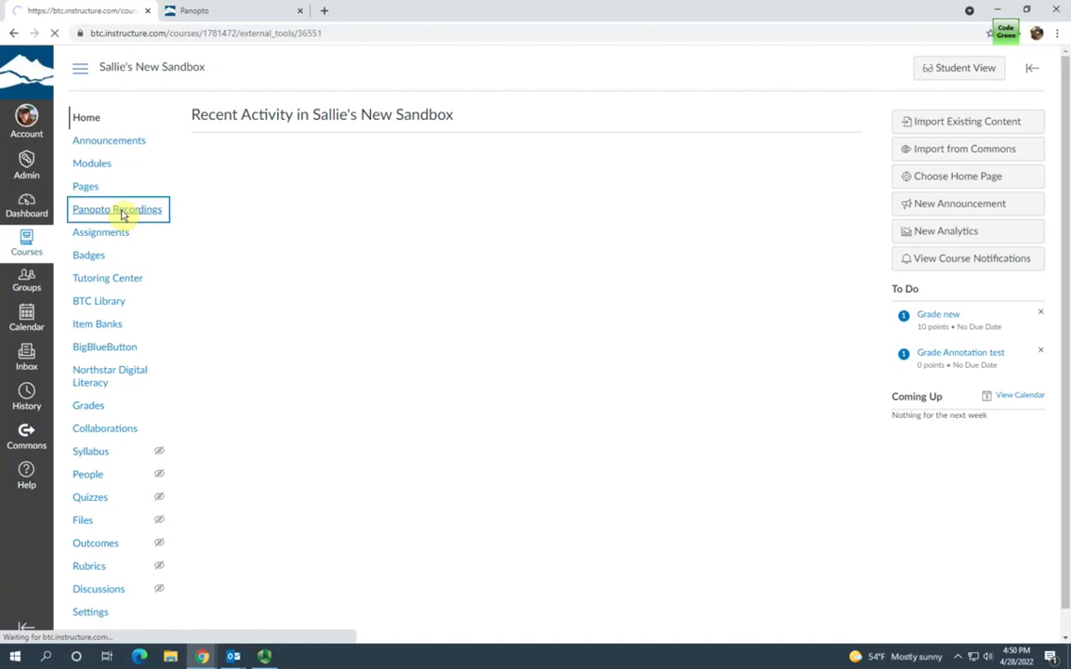
pyautogui.click(117, 208)
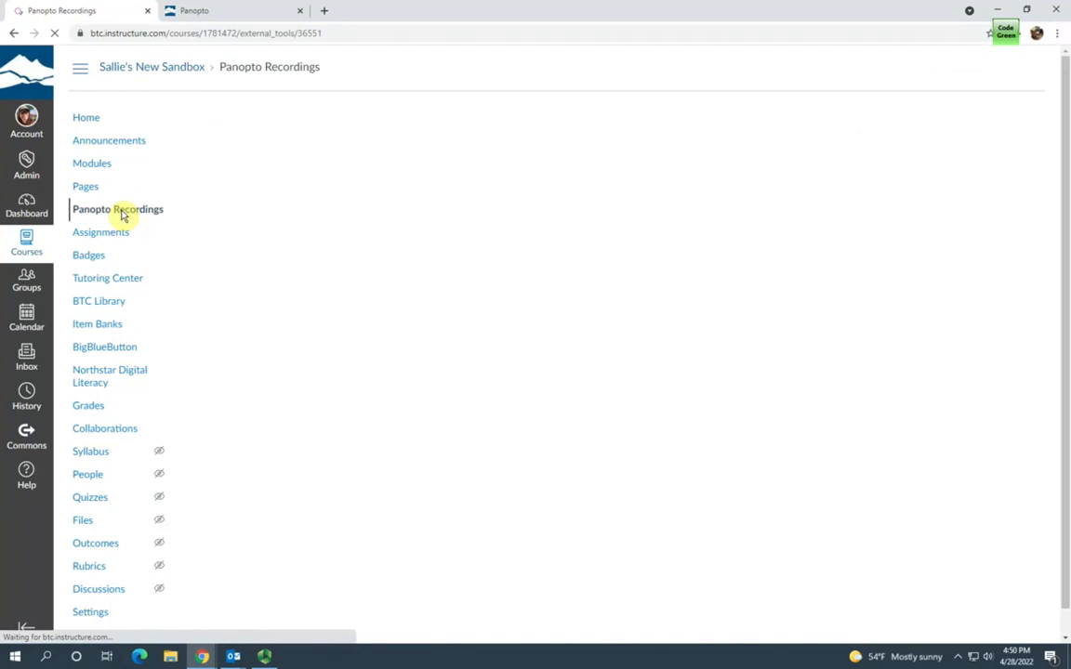
pyautogui.click(118, 209)
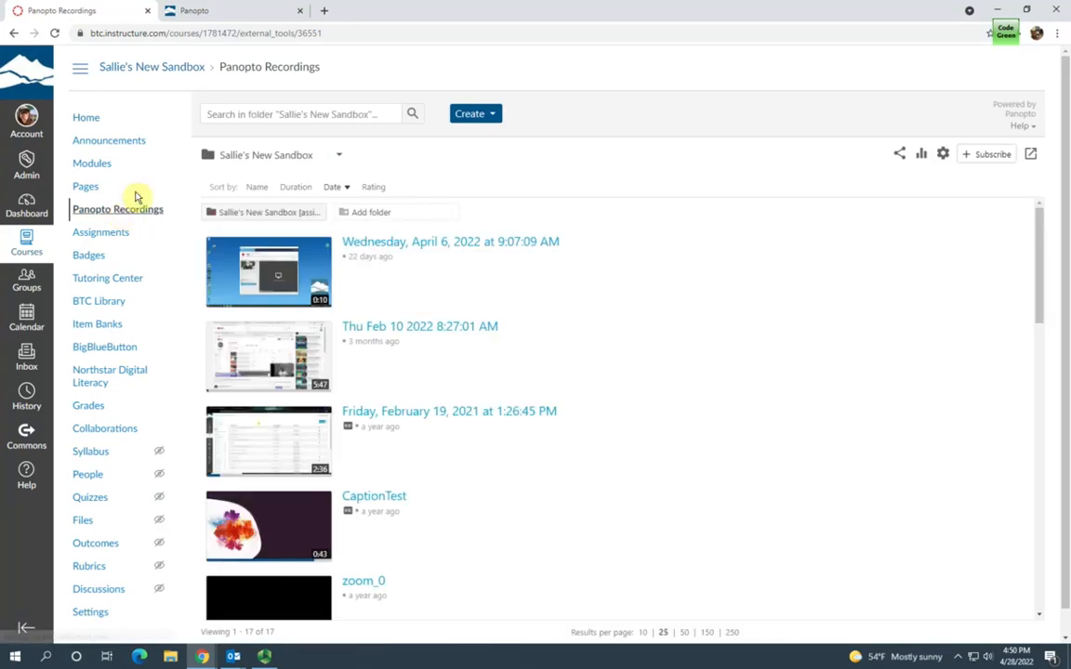
pyautogui.moveTo(327, 227)
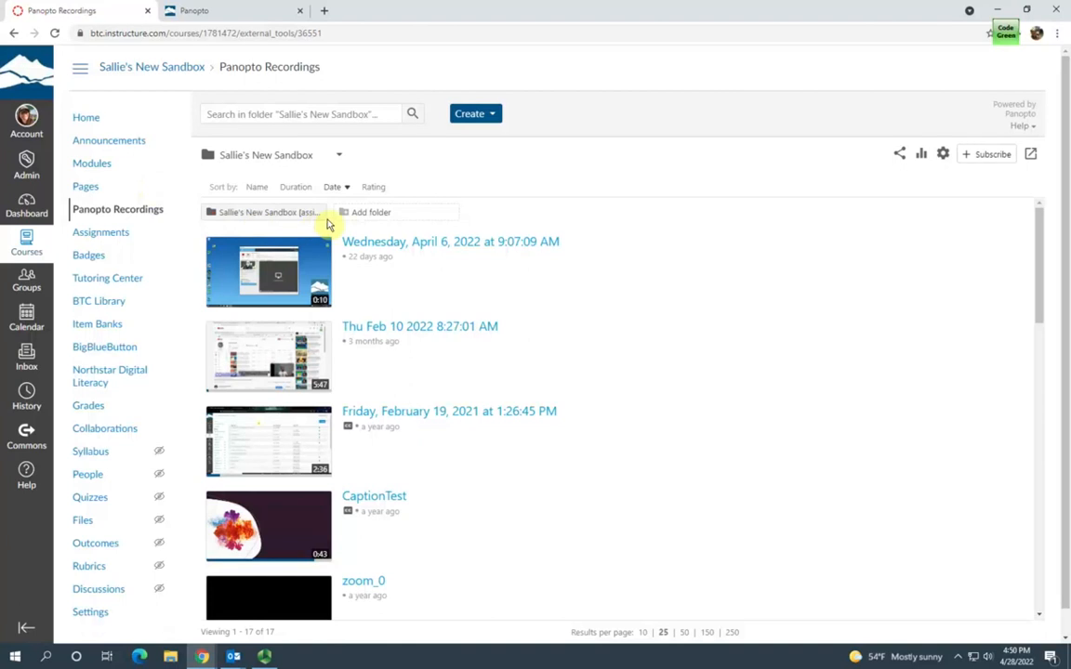
pyautogui.moveTo(258, 212)
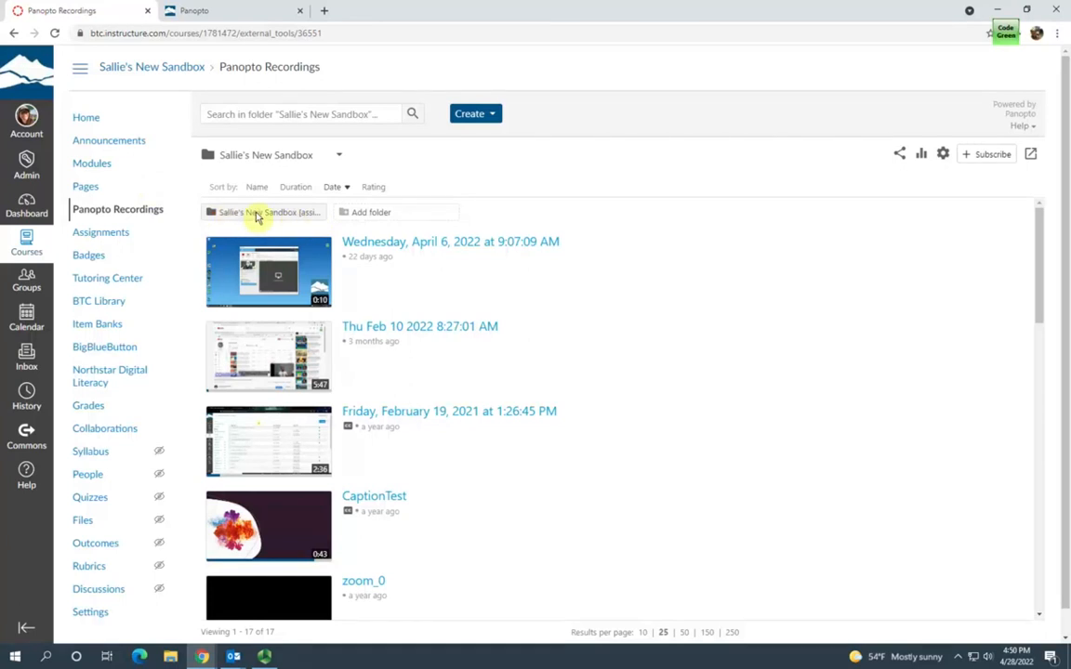
pyautogui.moveTo(331, 233)
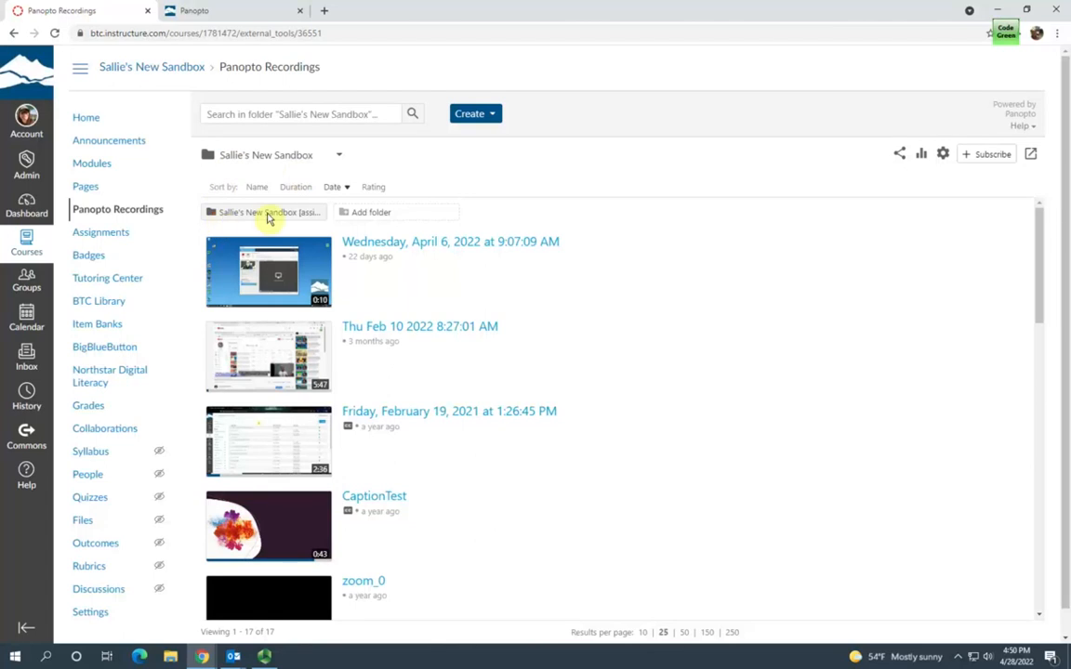
pyautogui.moveTo(223, 223)
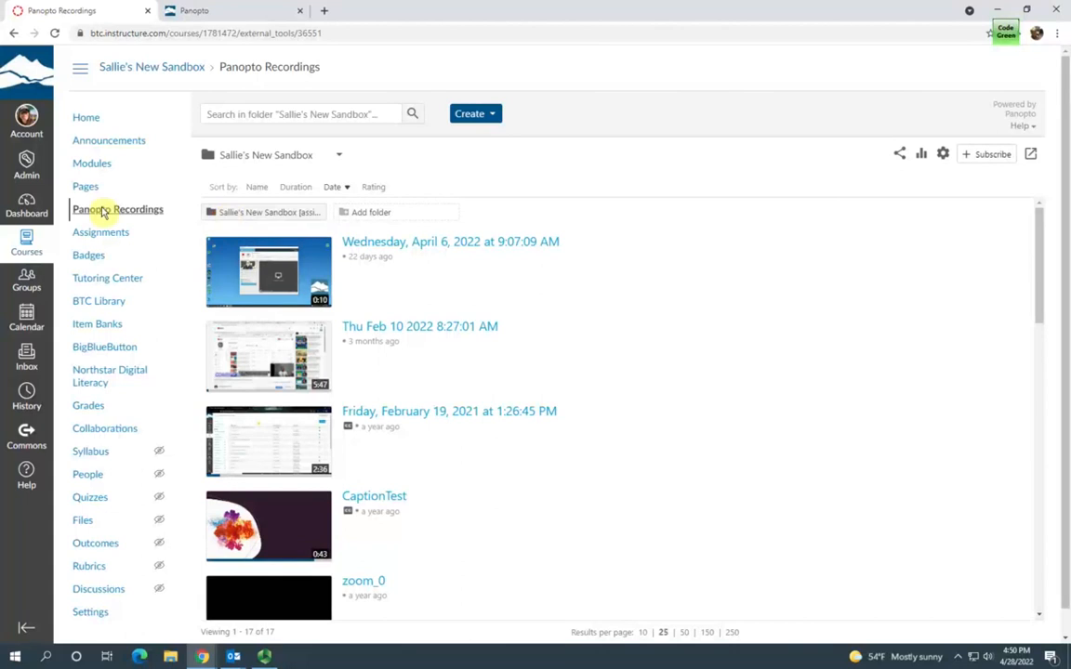
pyautogui.moveTo(101, 231)
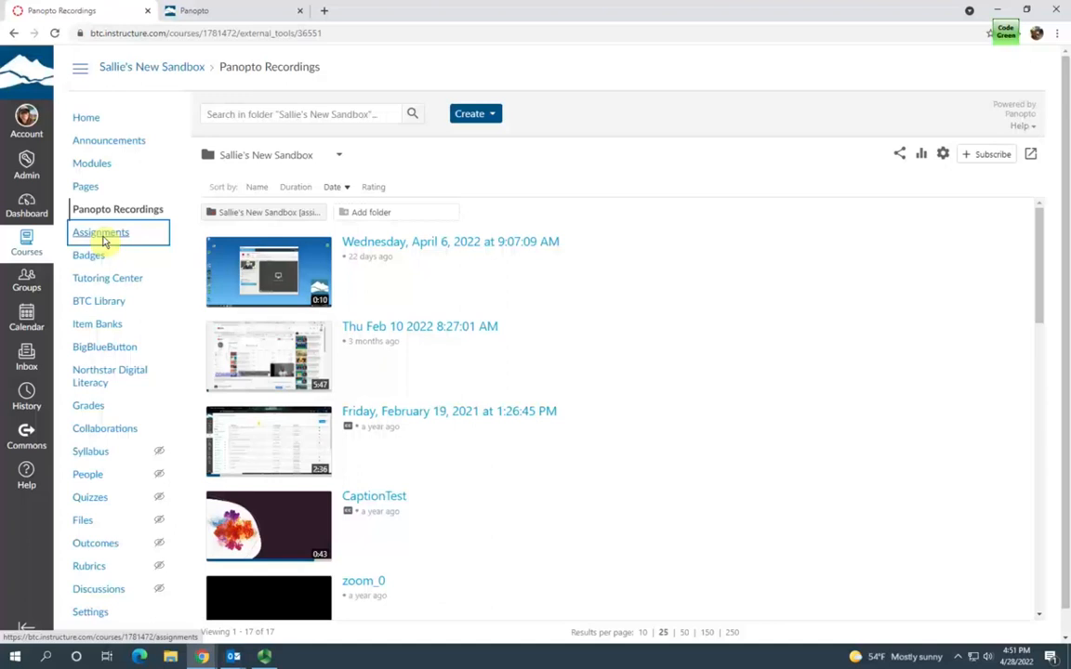
# Go to the Sallie's New Sandbox Assignments list and start a new assignment.
pyautogui.click(100, 231)
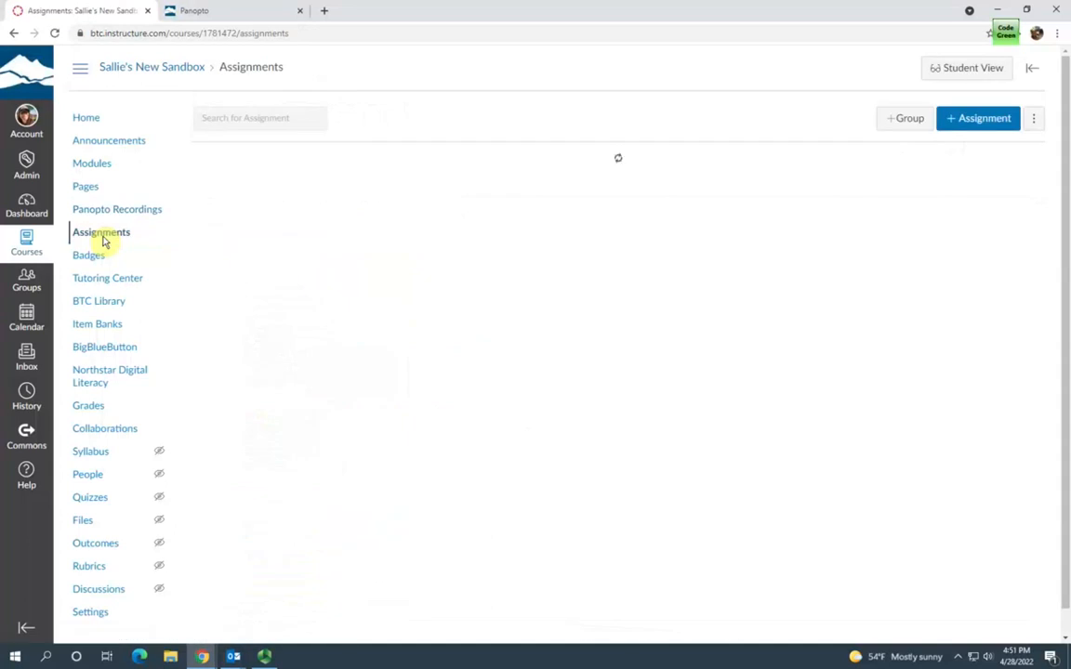
pyautogui.click(101, 231)
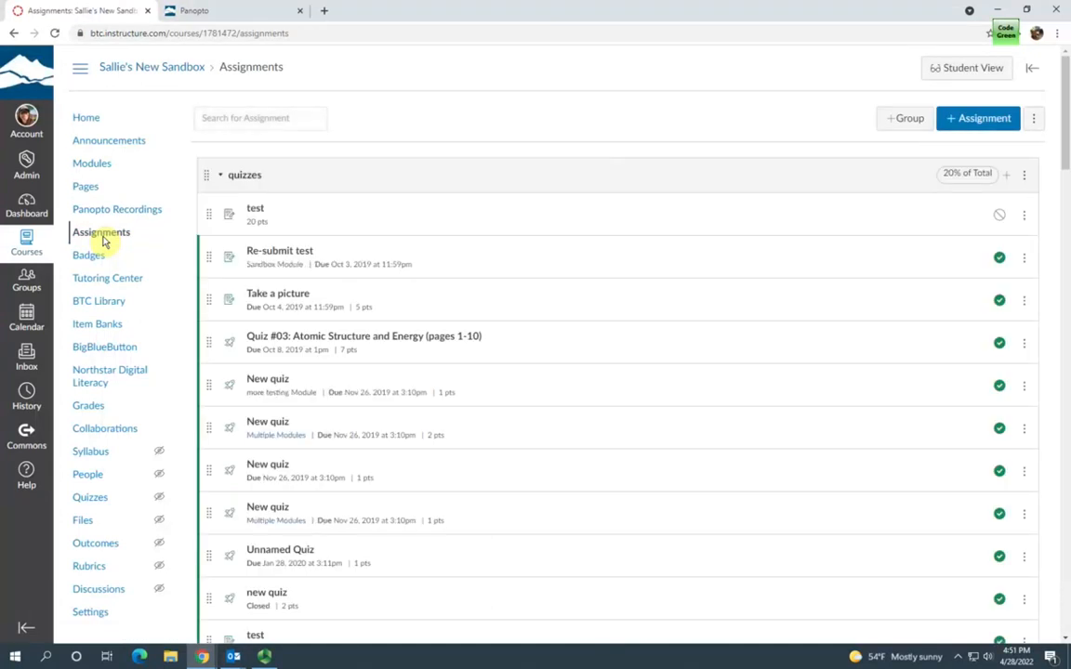
pyautogui.moveTo(1060, 216)
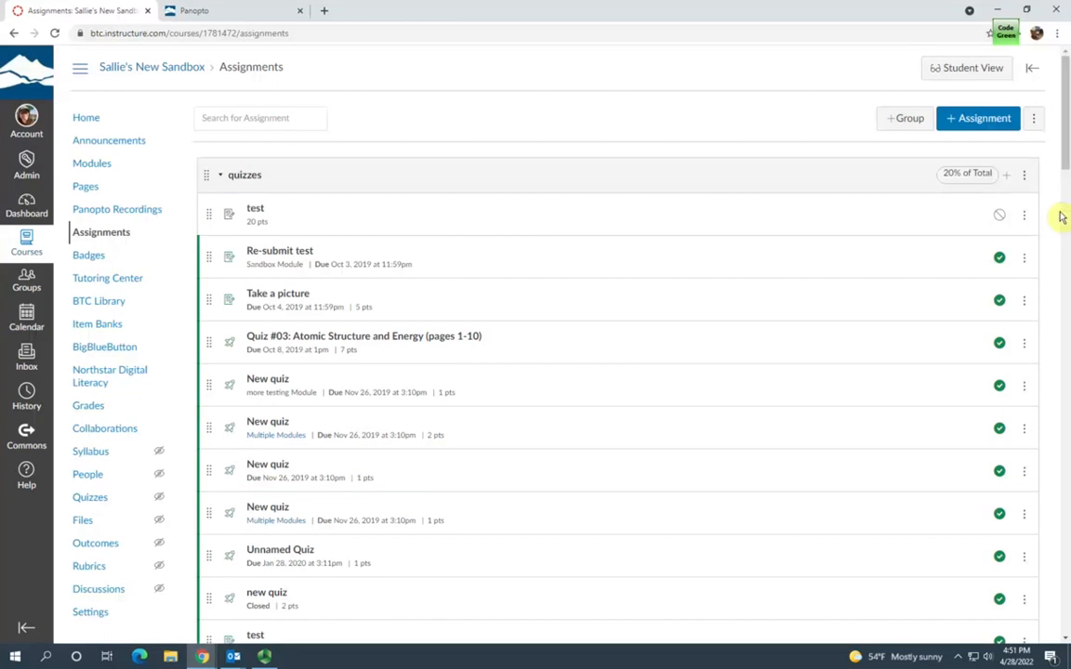
pyautogui.moveTo(978, 119)
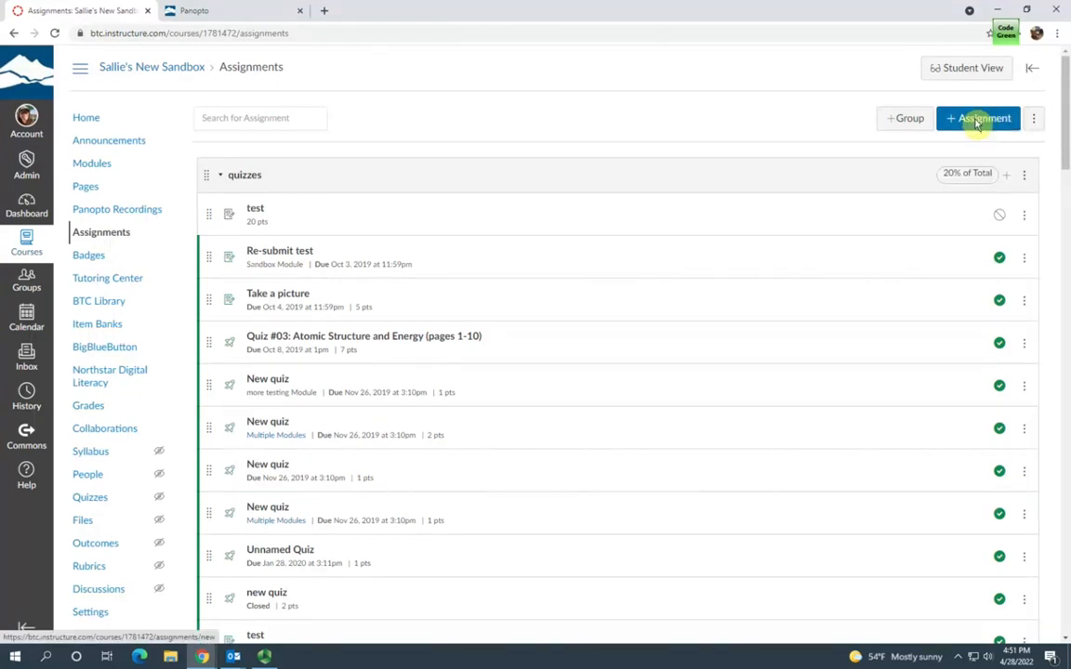
pyautogui.click(978, 119)
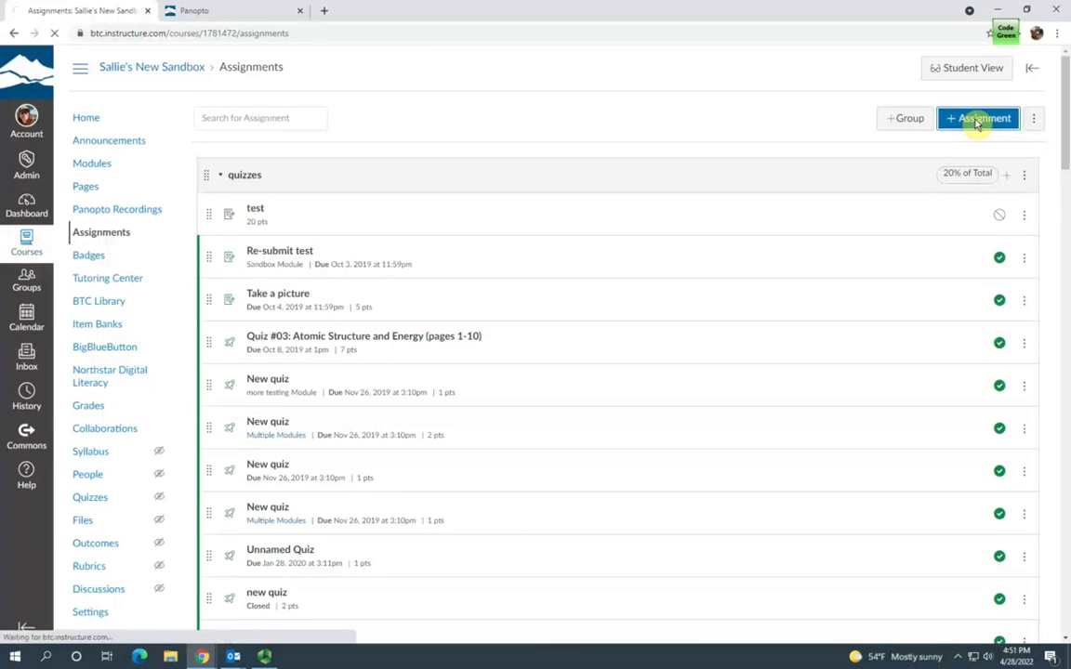
# Name the assignment 'Panopto assignment' and enter 'Instructions' as its description.
pyautogui.click(978, 119)
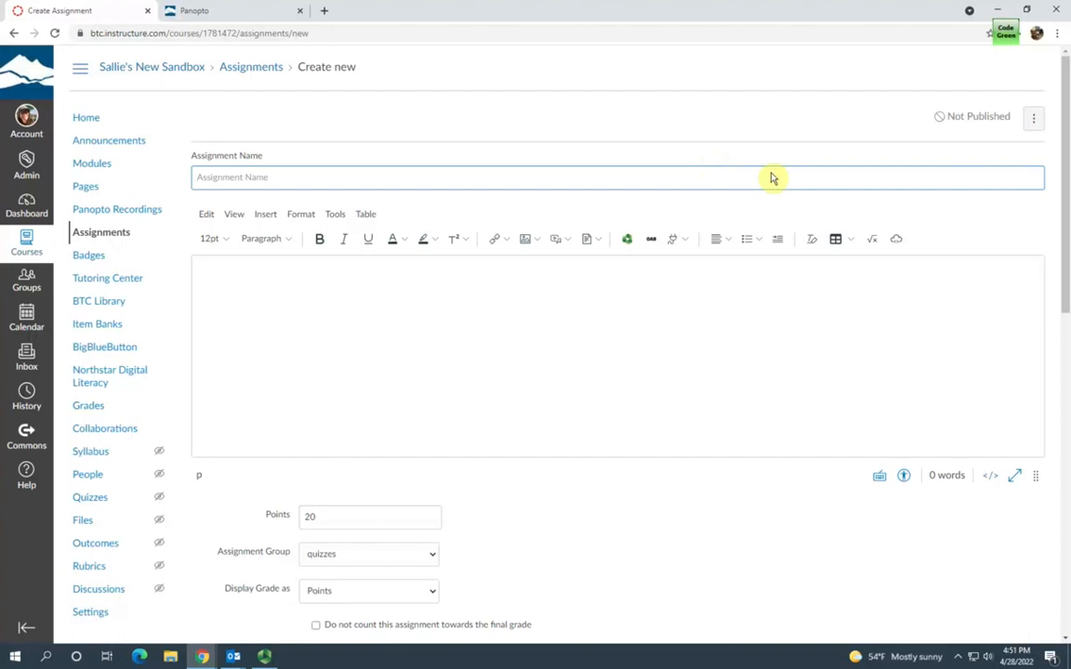
pyautogui.write('Panop')
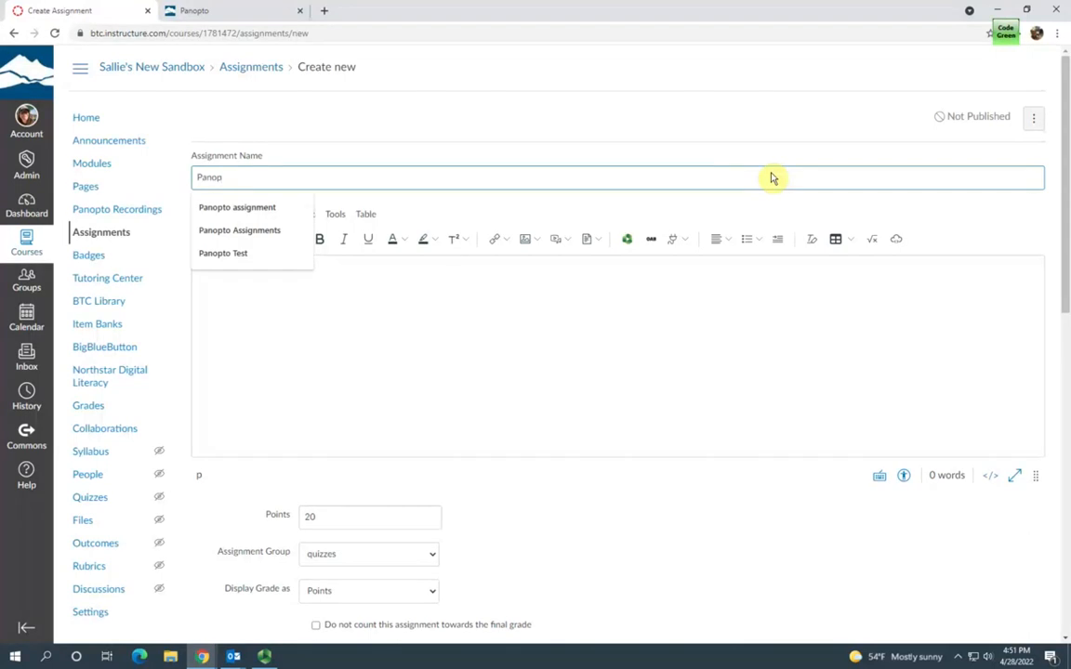
pyautogui.click(238, 207)
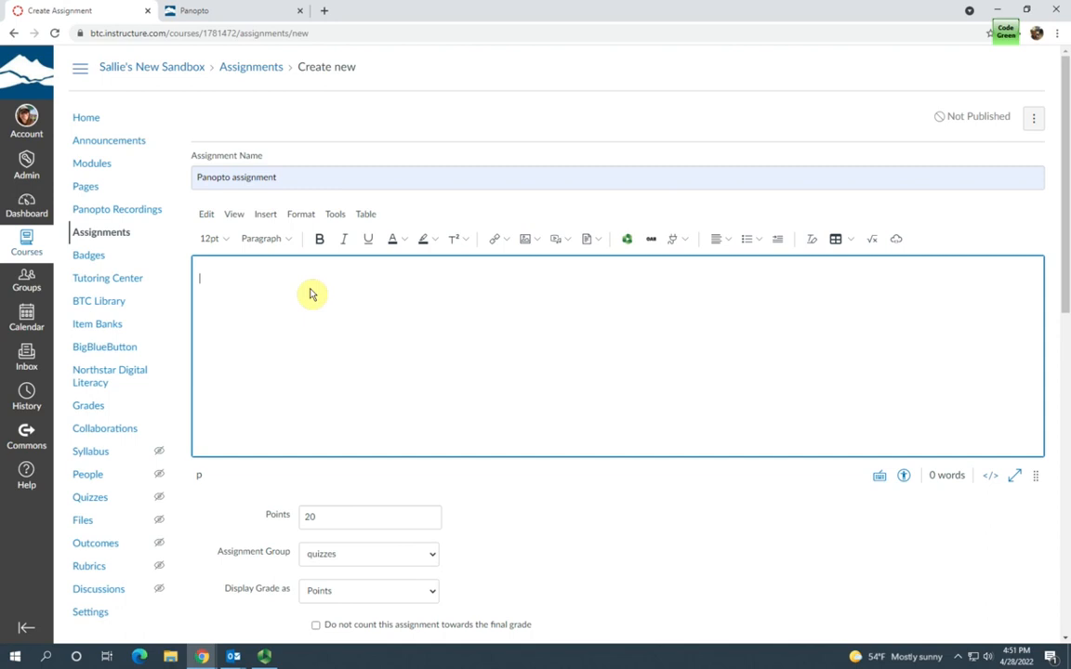
pyautogui.moveTo(342, 316)
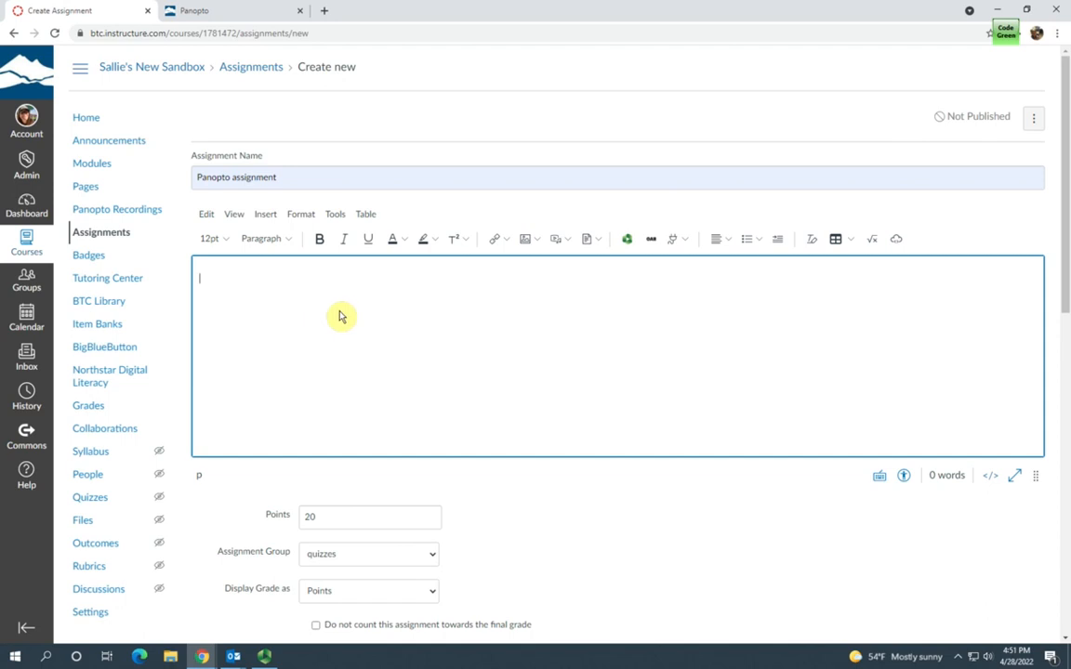
pyautogui.write('instructi')
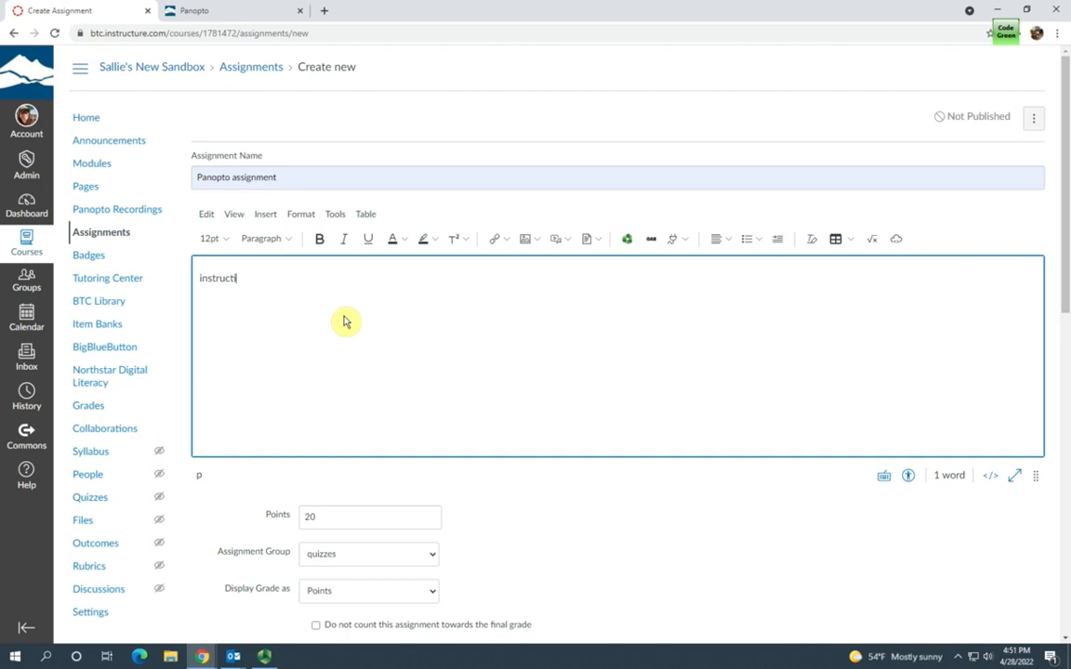
pyautogui.write('ons')
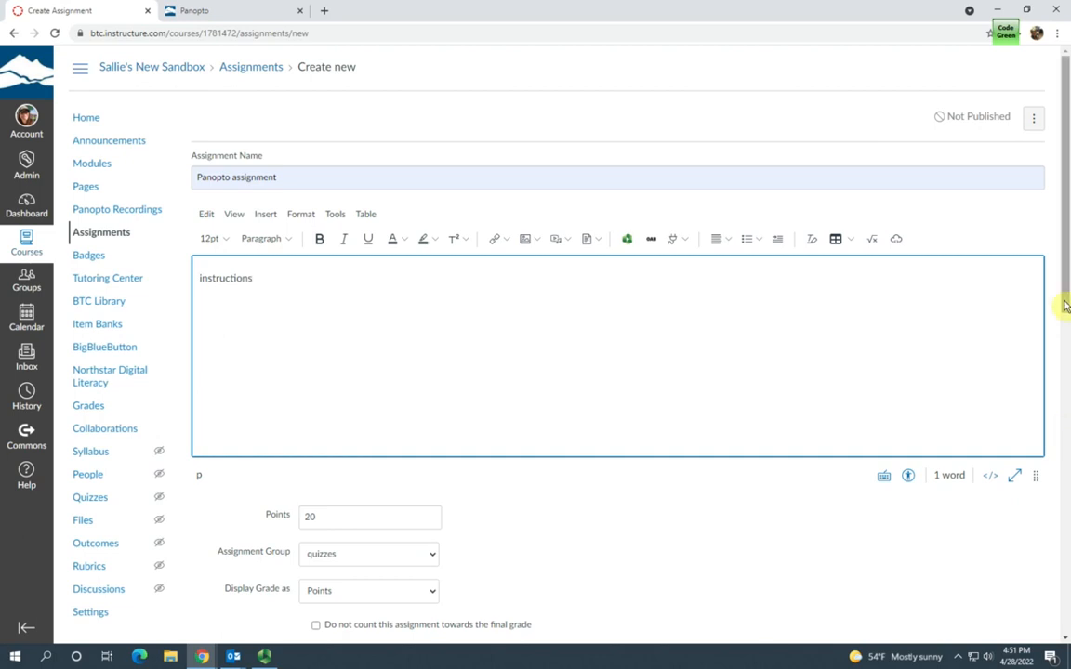
# Set Submission Type to Online with Text Entry enabled as the only entry option.
pyautogui.scroll(-3)
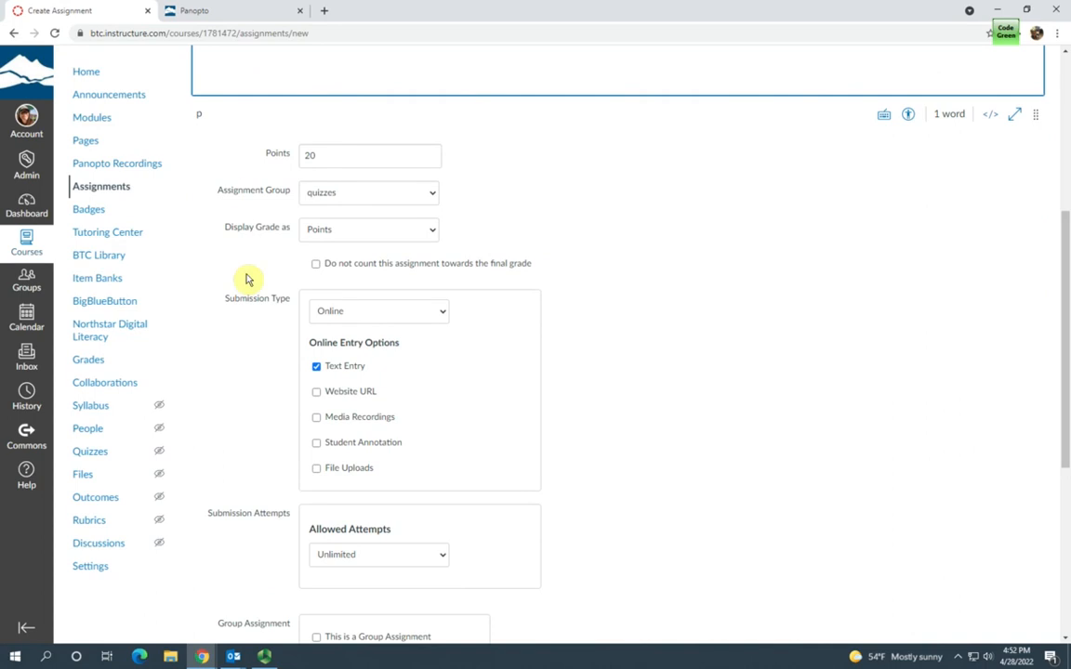
pyautogui.moveTo(532, 227)
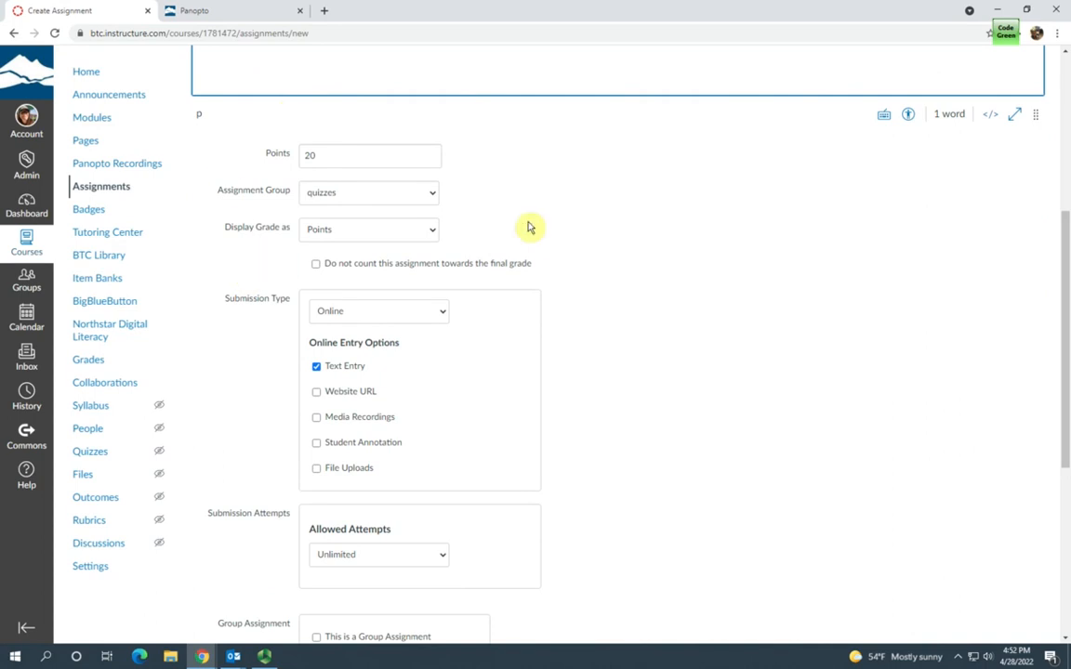
pyautogui.scroll(-3)
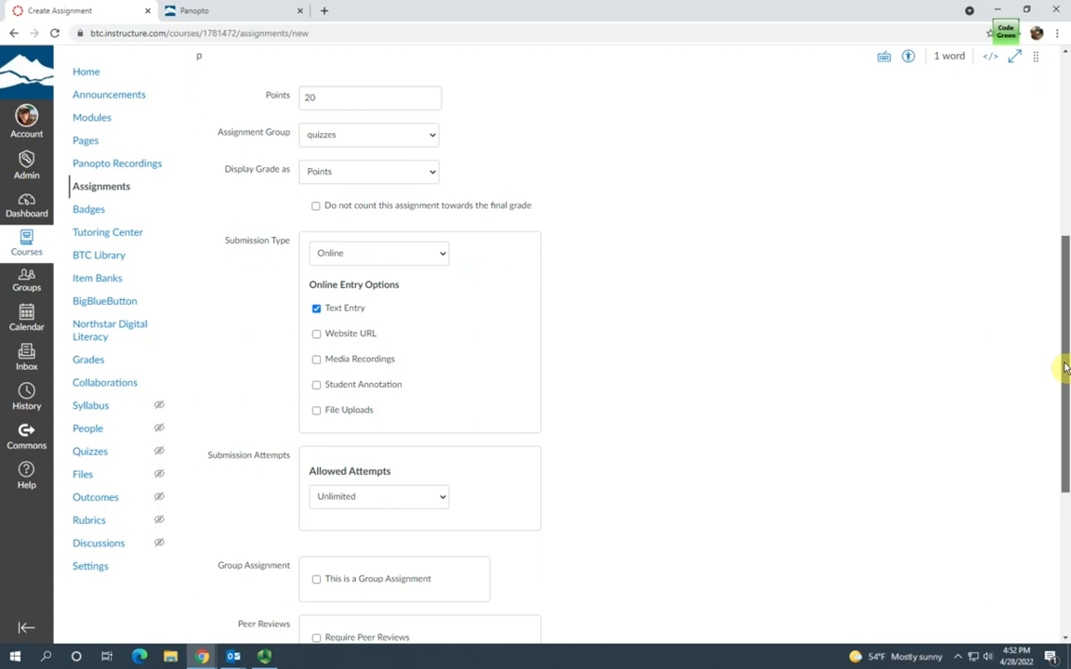
pyautogui.scroll(-3)
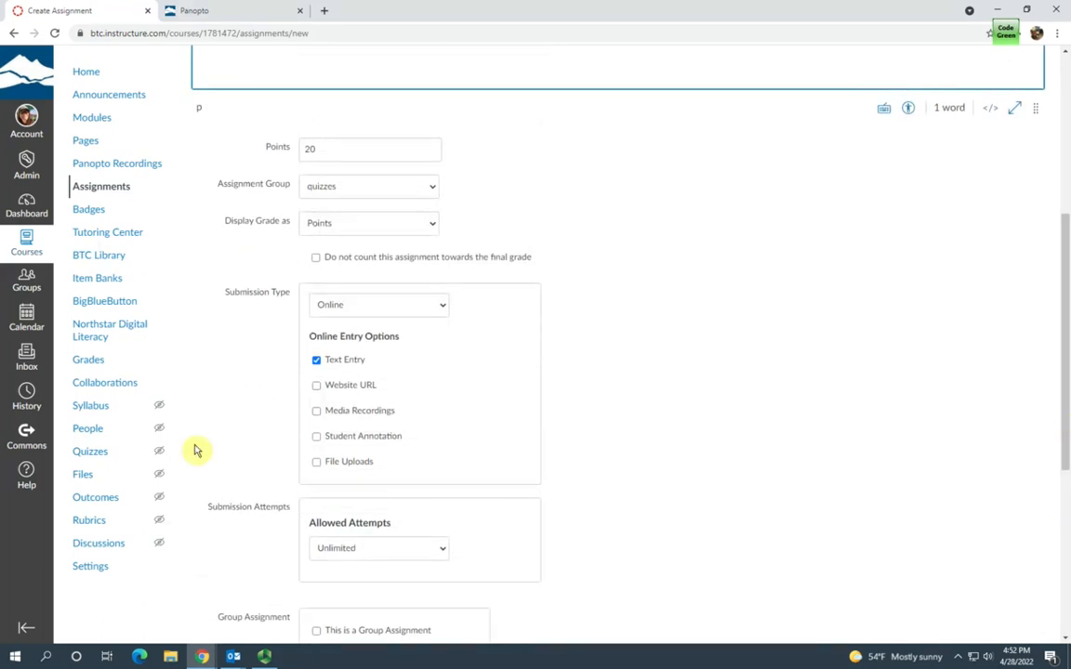
pyautogui.moveTo(723, 411)
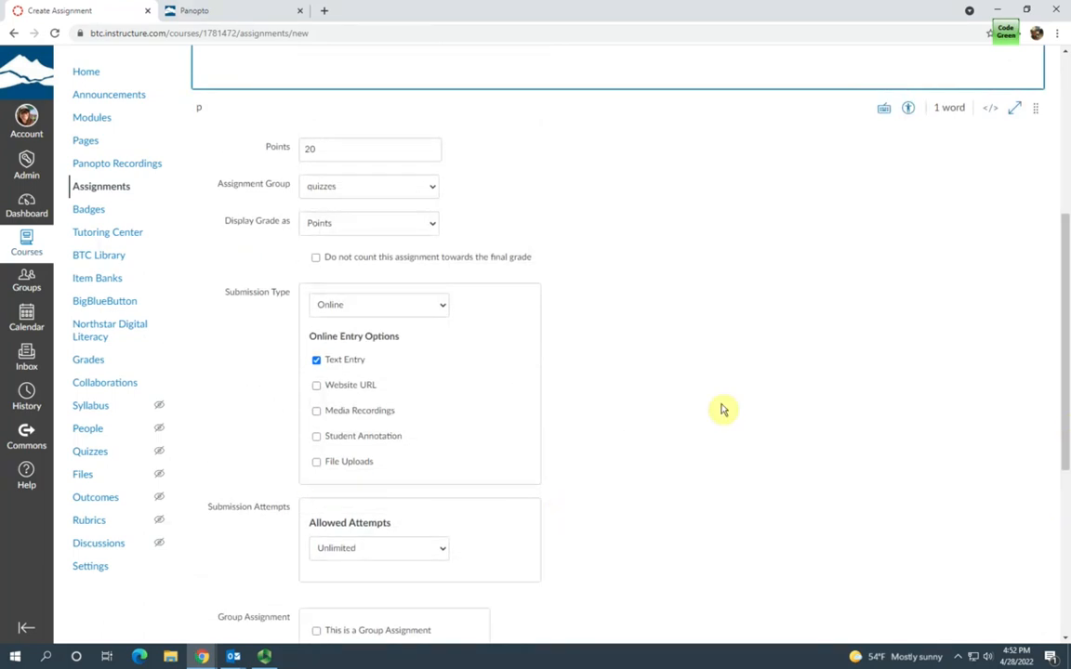
pyautogui.moveTo(442, 314)
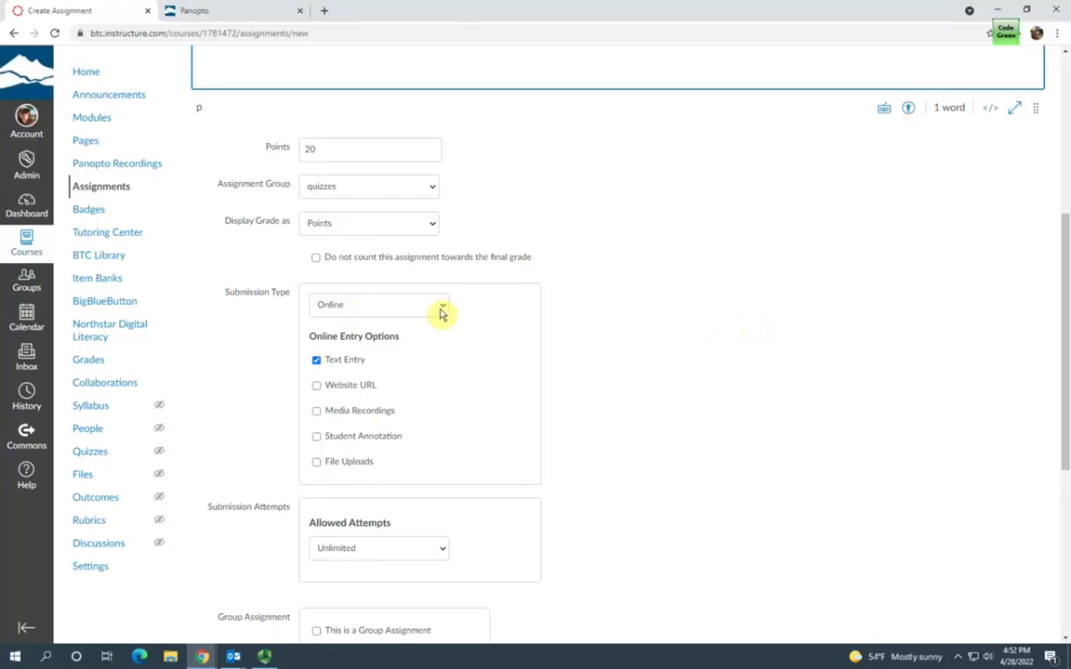
pyautogui.click(380, 305)
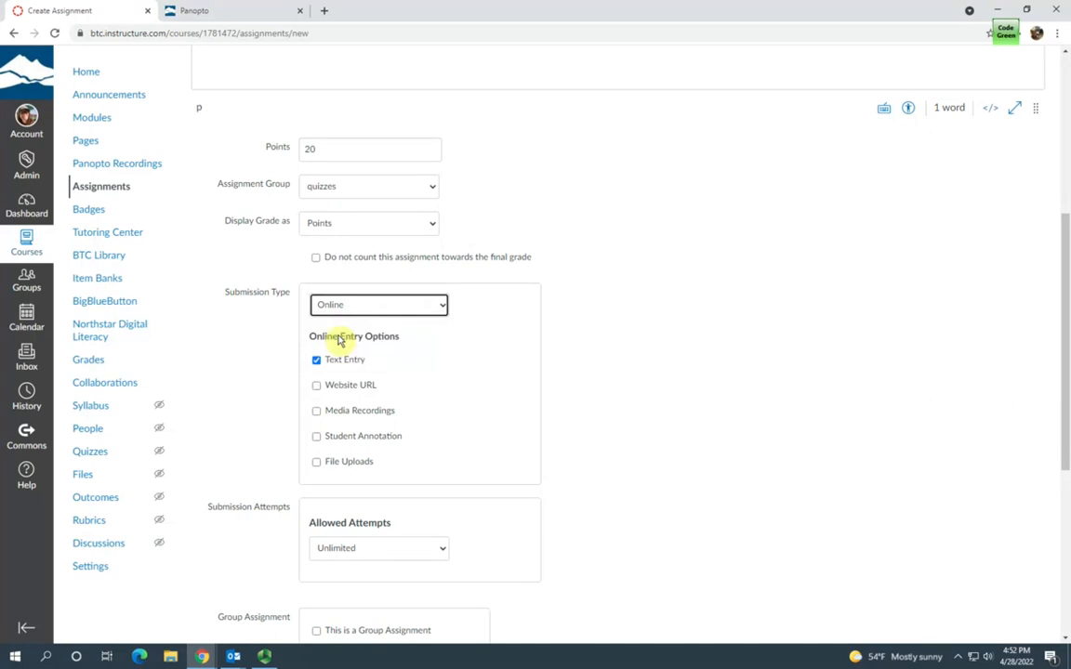
pyautogui.moveTo(611, 528)
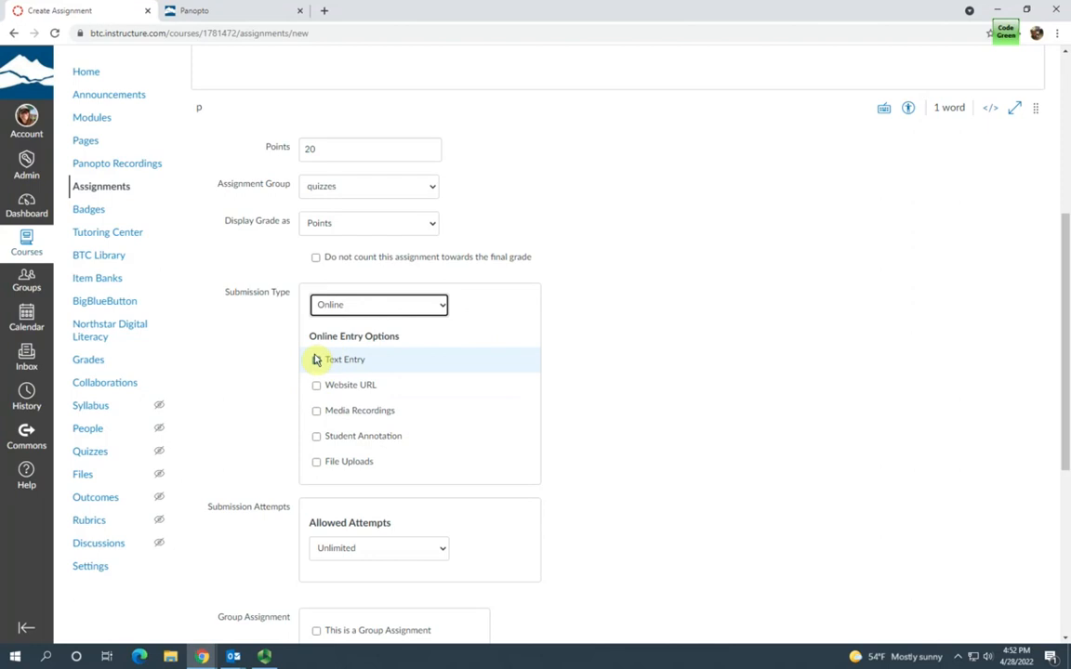
pyautogui.click(316, 361)
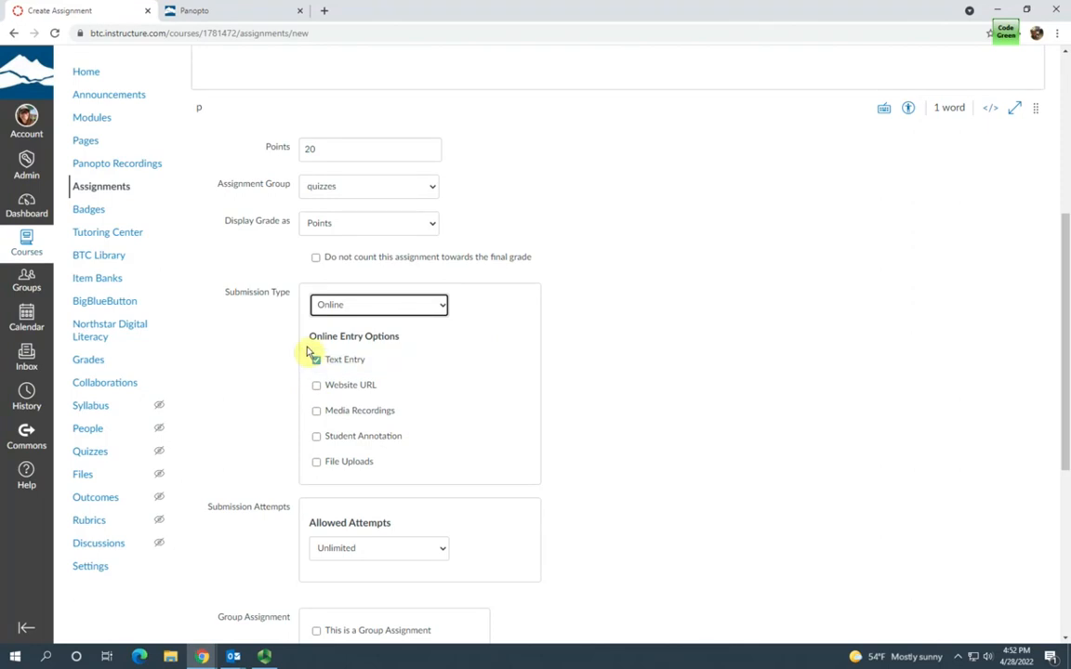
pyautogui.click(316, 361)
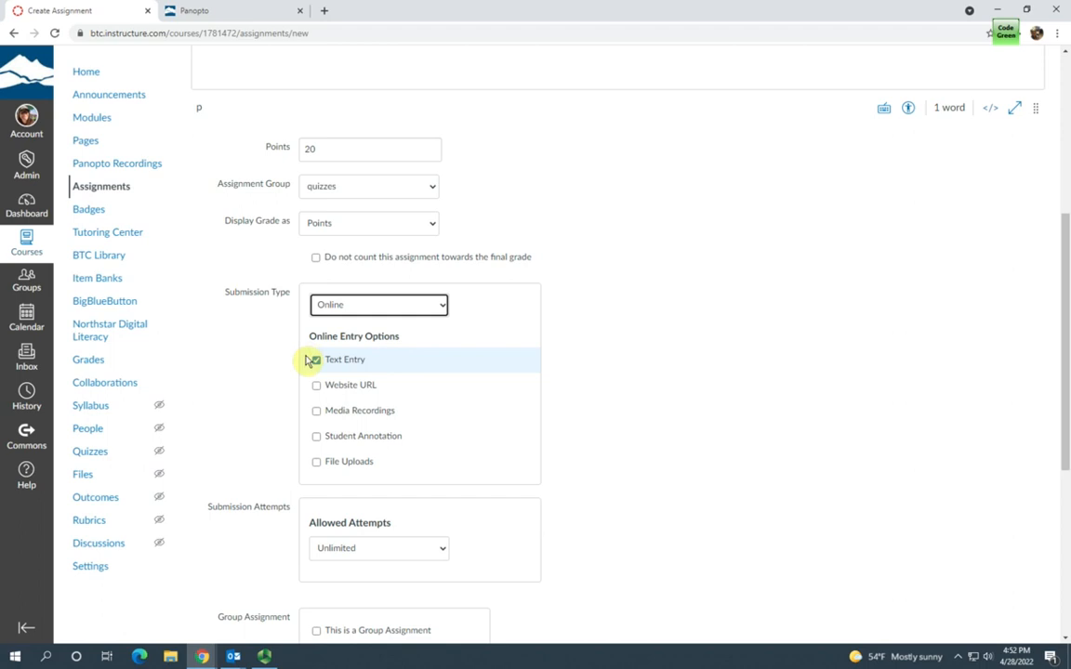
pyautogui.click(316, 361)
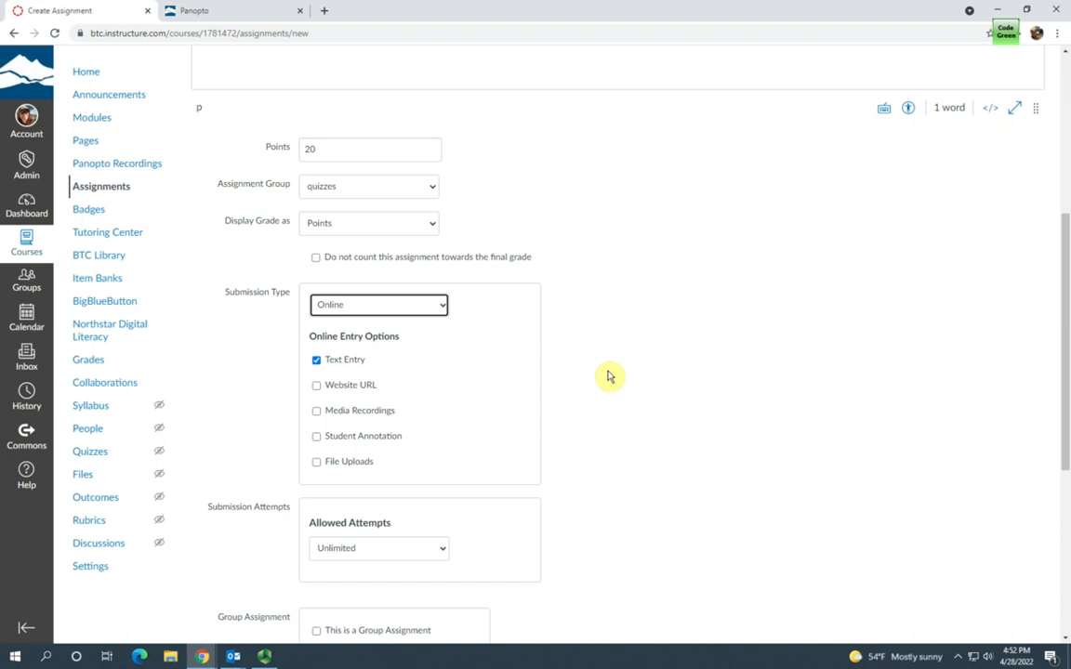
pyautogui.moveTo(1063, 372)
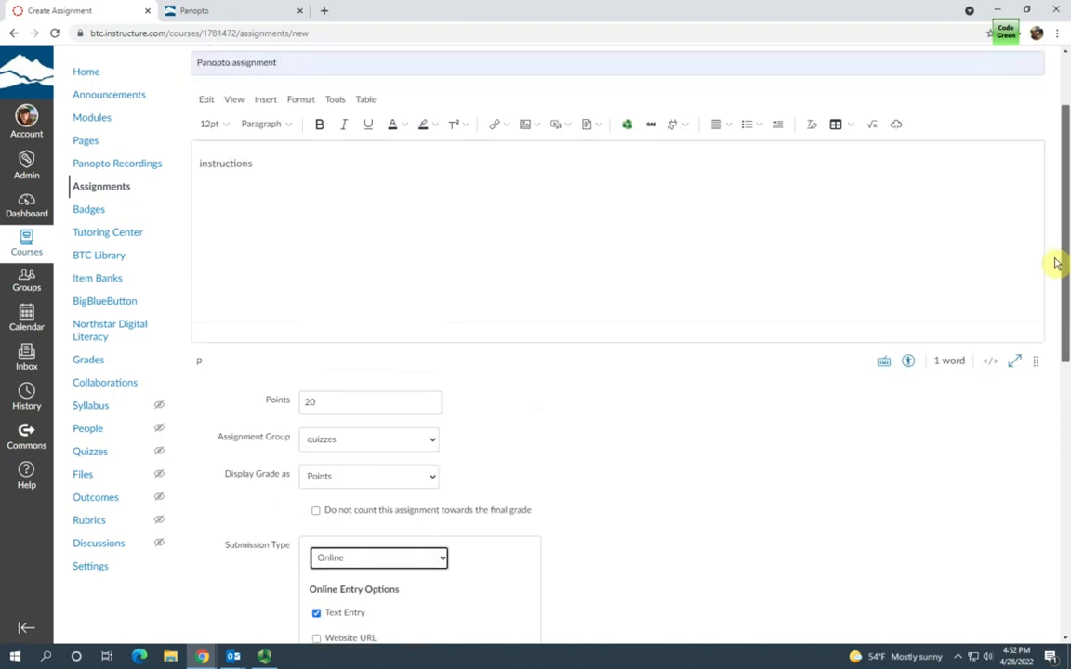
# Review the remaining settings and save and publish the 20-point text-entry assignment.
pyautogui.scroll(-3)
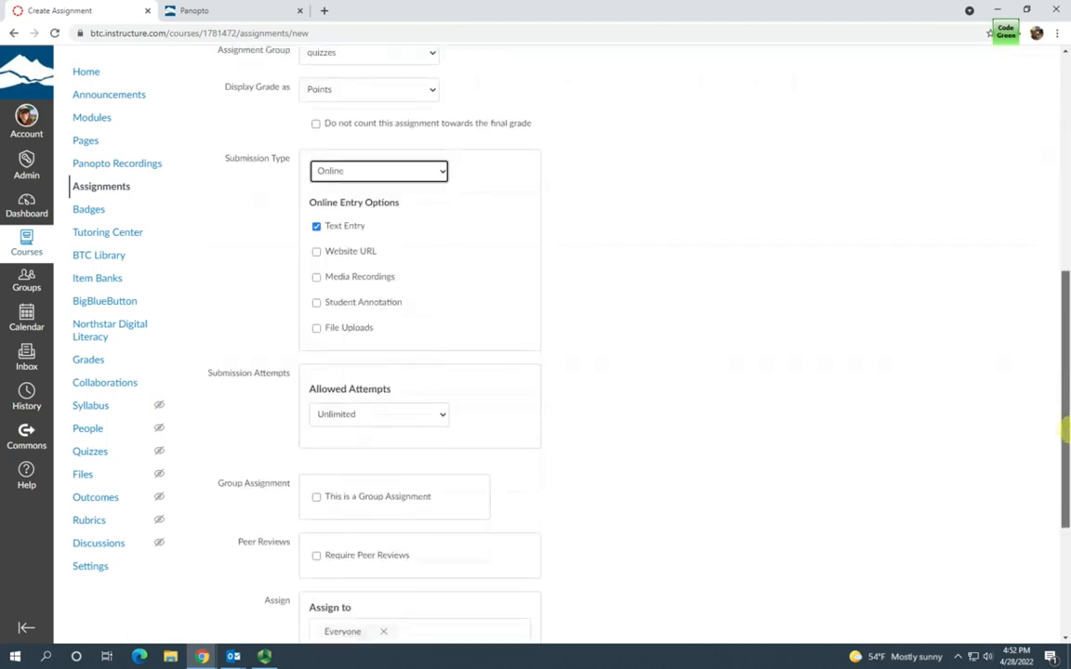
pyautogui.scroll(-3)
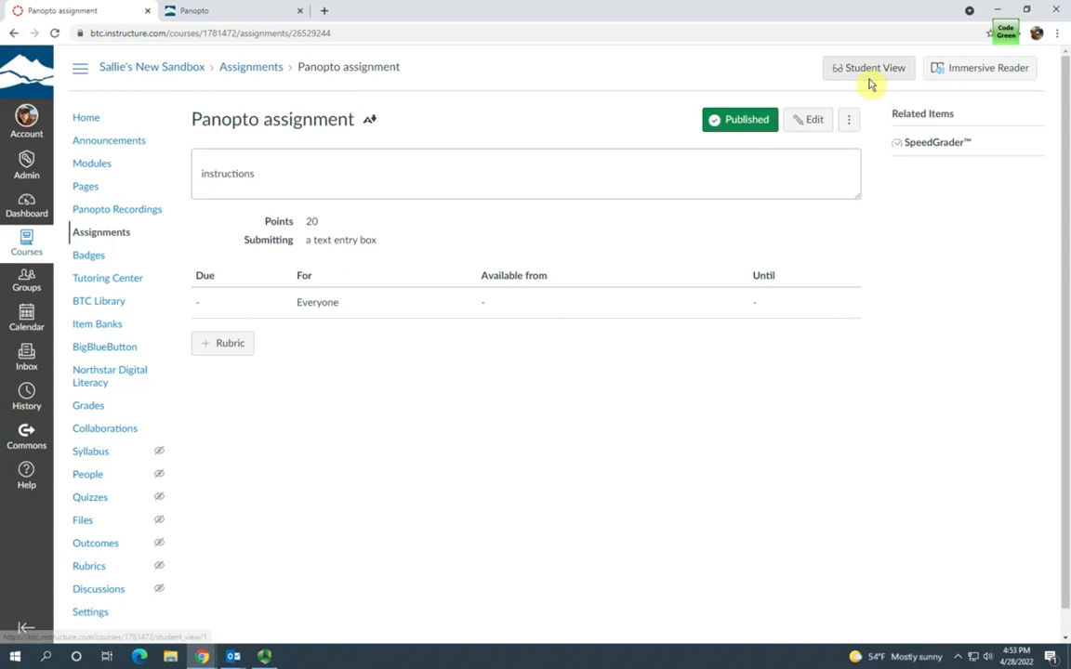
# Switch to Student View and start a submission for the Panopto assignment.
pyautogui.click(866, 67)
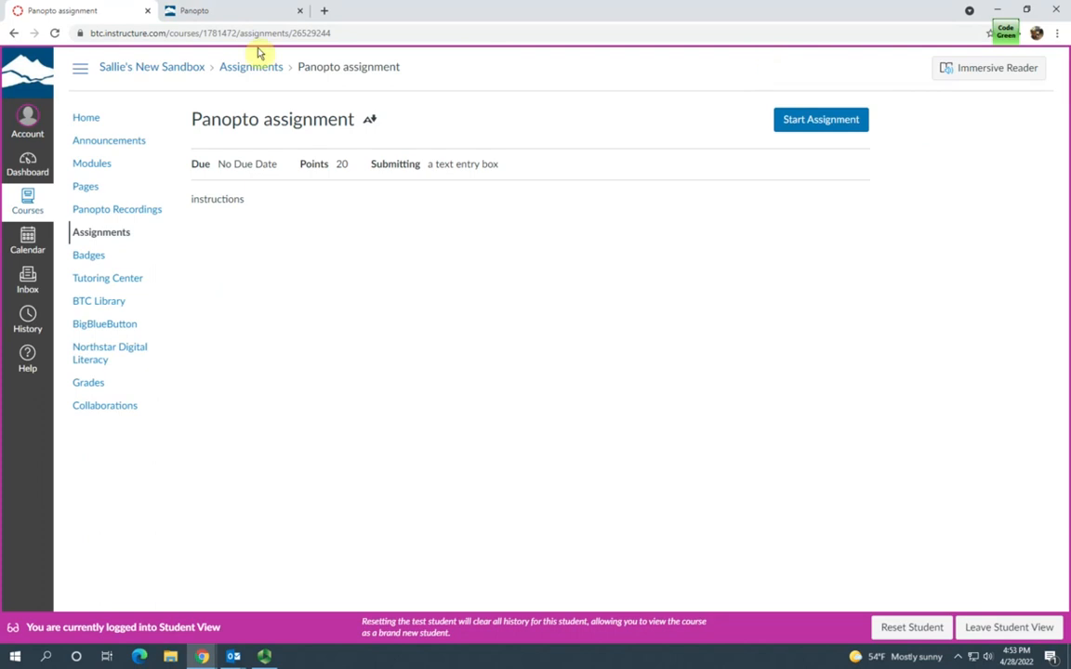
pyautogui.moveTo(1034, 215)
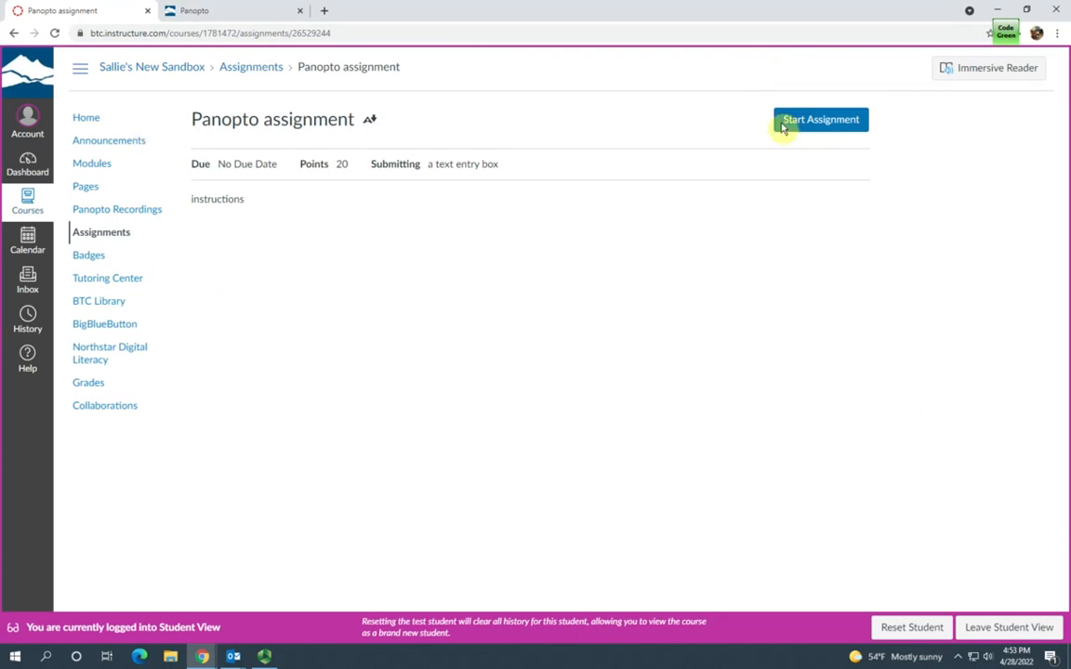
pyautogui.moveTo(234, 189)
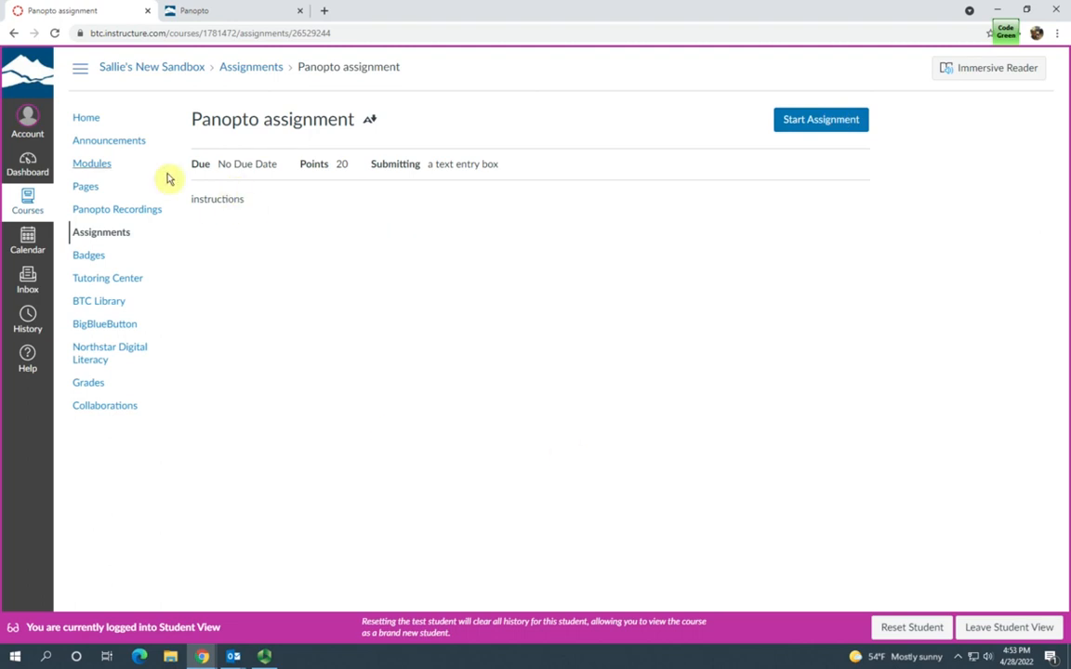
pyautogui.moveTo(603, 425)
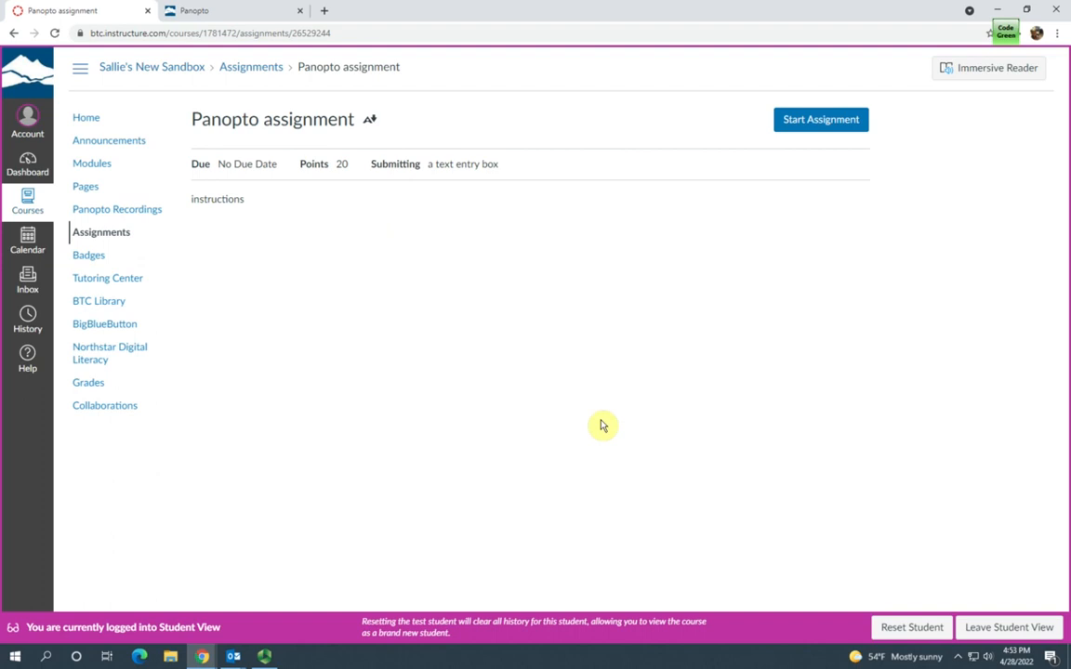
pyautogui.moveTo(647, 406)
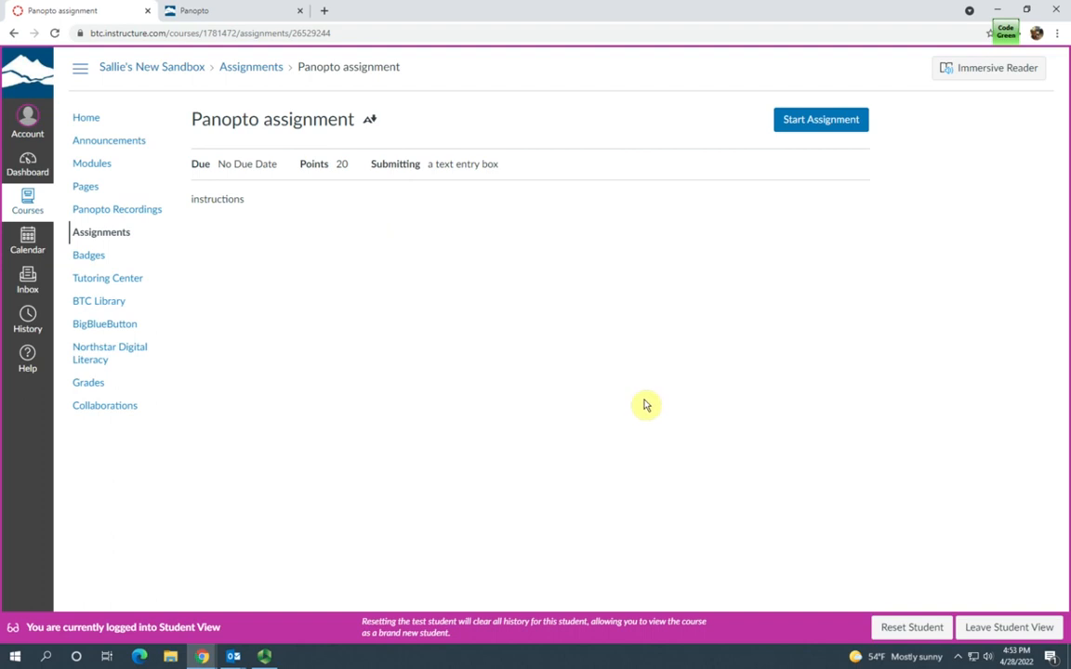
pyautogui.click(821, 119)
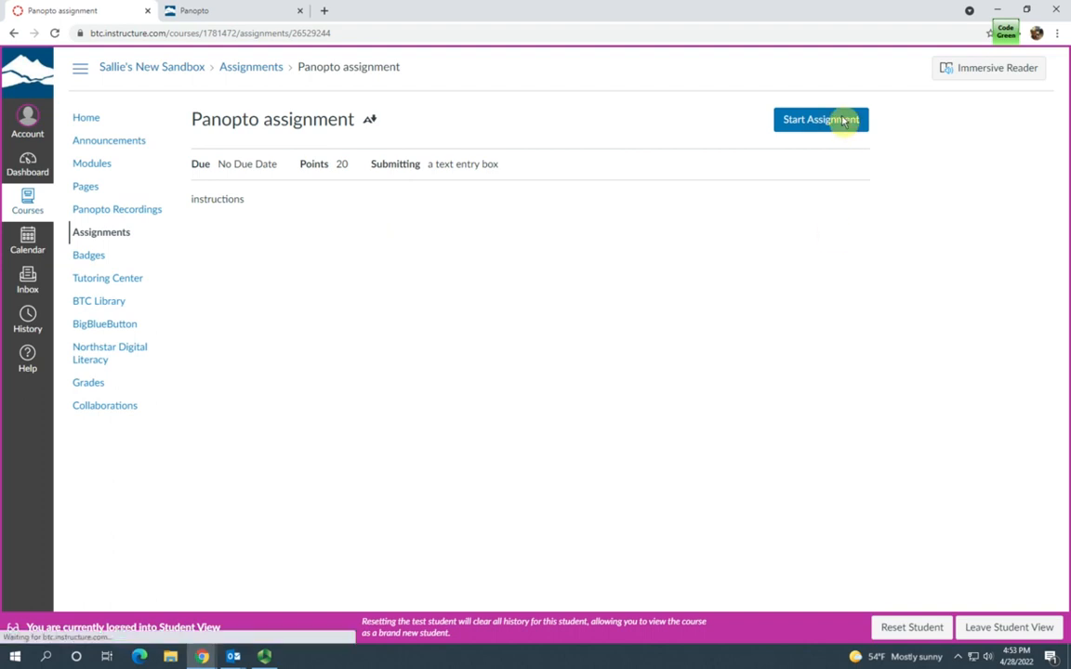
# Start the assignment so the empty Text Entry submission editor appears.
pyautogui.click(820, 119)
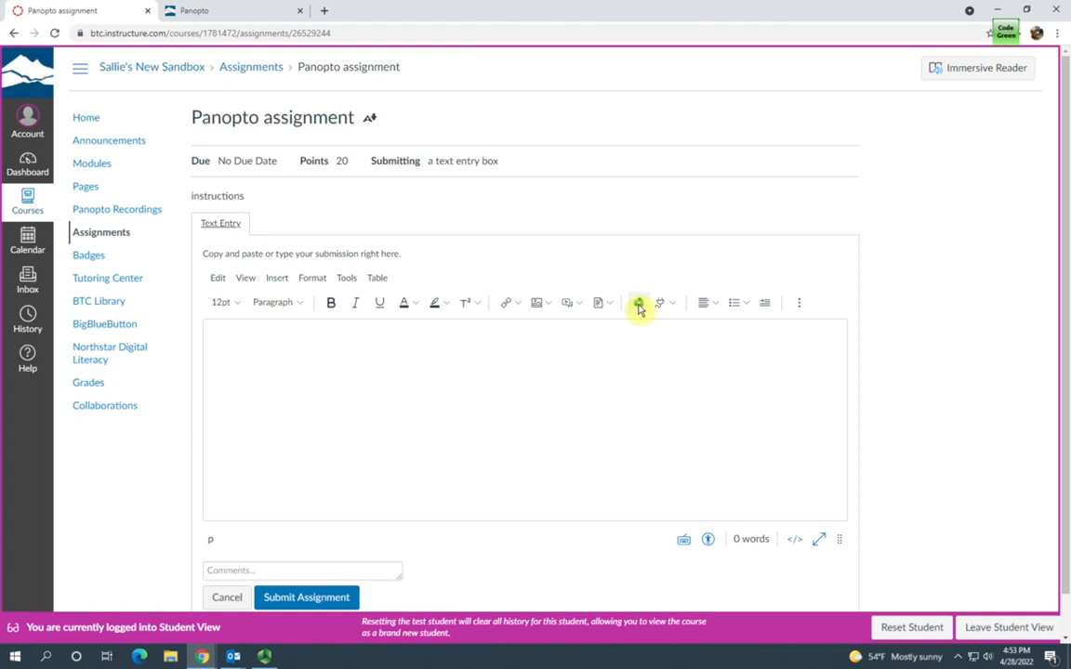
pyautogui.moveTo(640, 301)
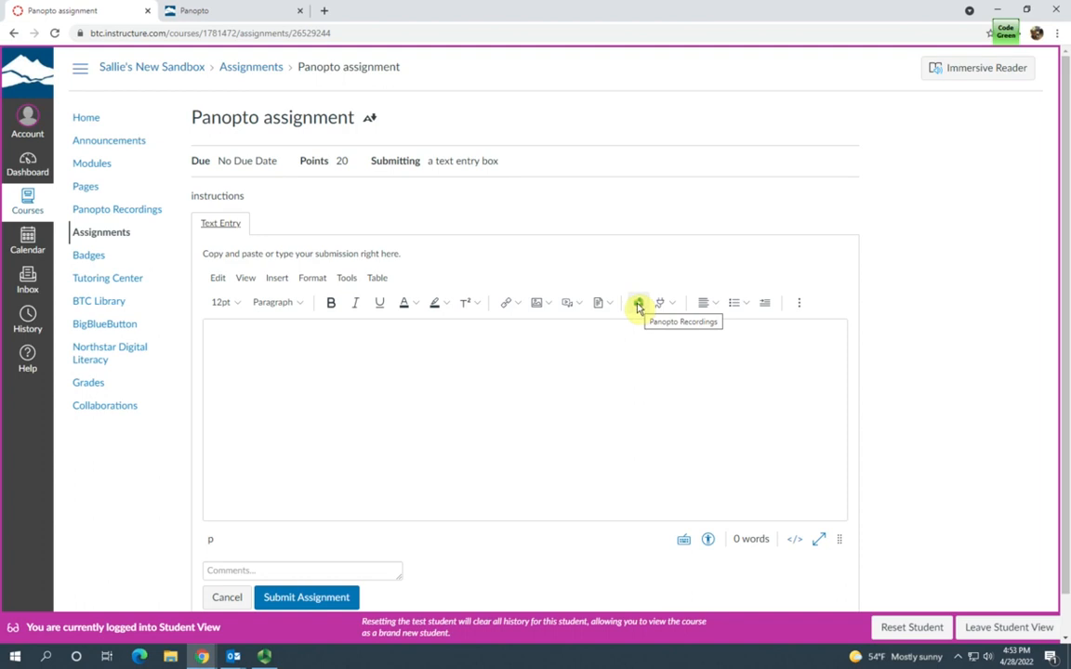
pyautogui.moveTo(636, 331)
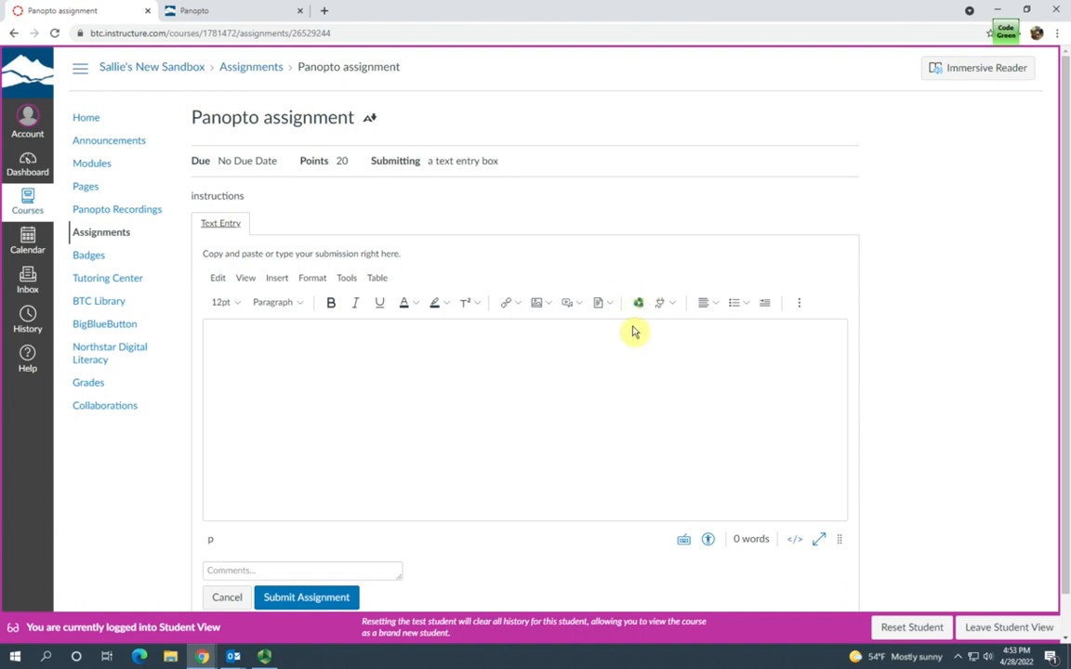
pyautogui.moveTo(640, 301)
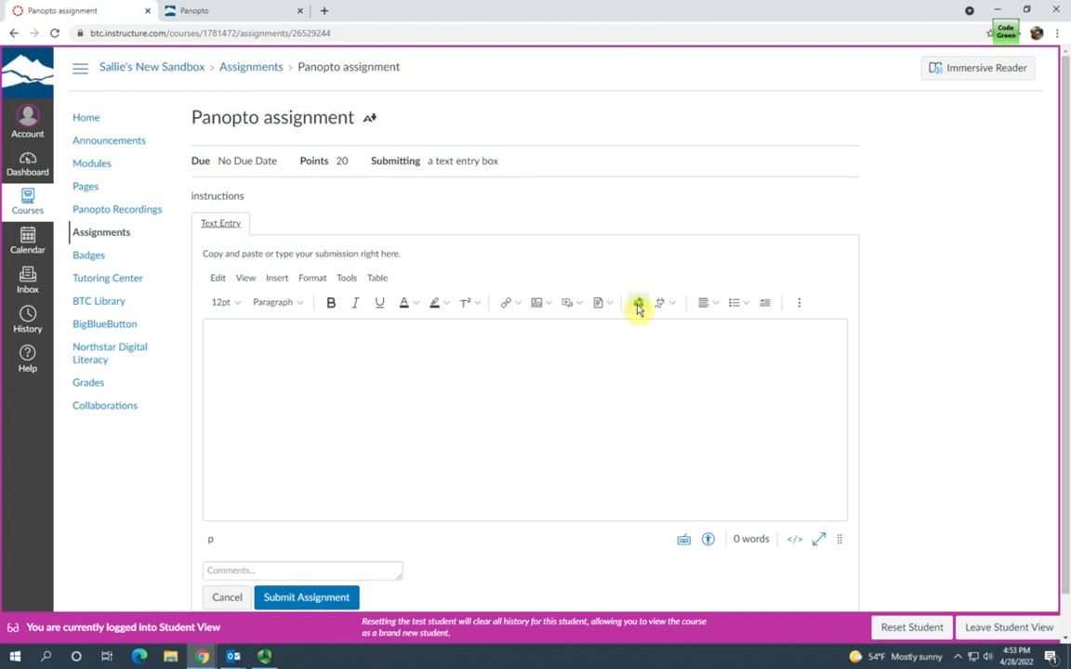
pyautogui.moveTo(639, 302)
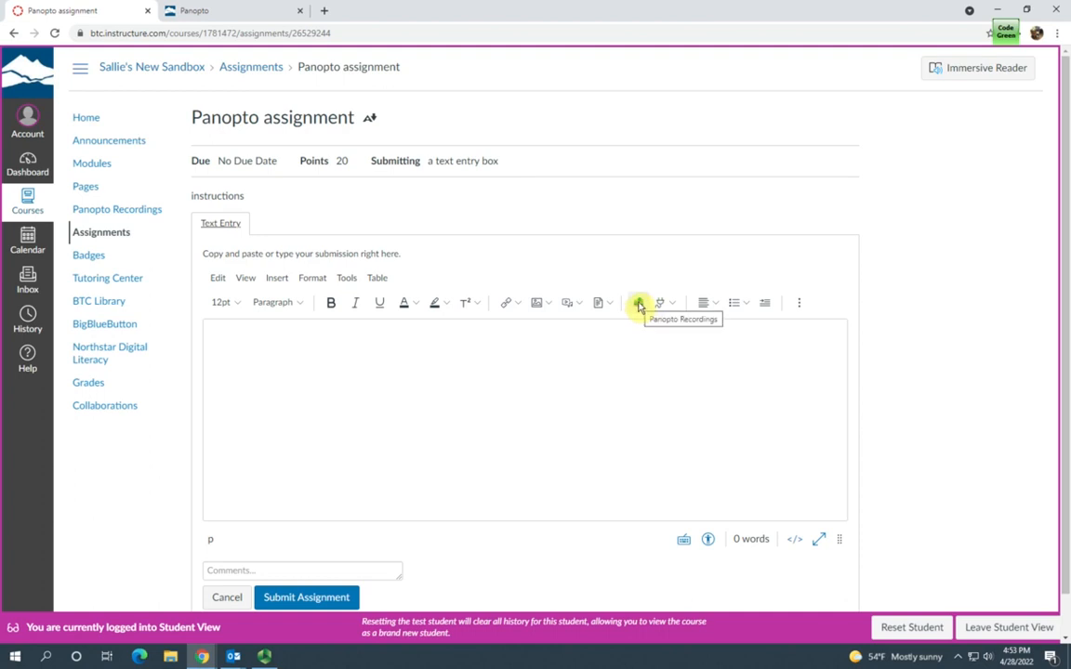
# Bring up the Panopto Recordings chooser filtered to the Sallie's New Sandbox assignments folder.
pyautogui.click(639, 301)
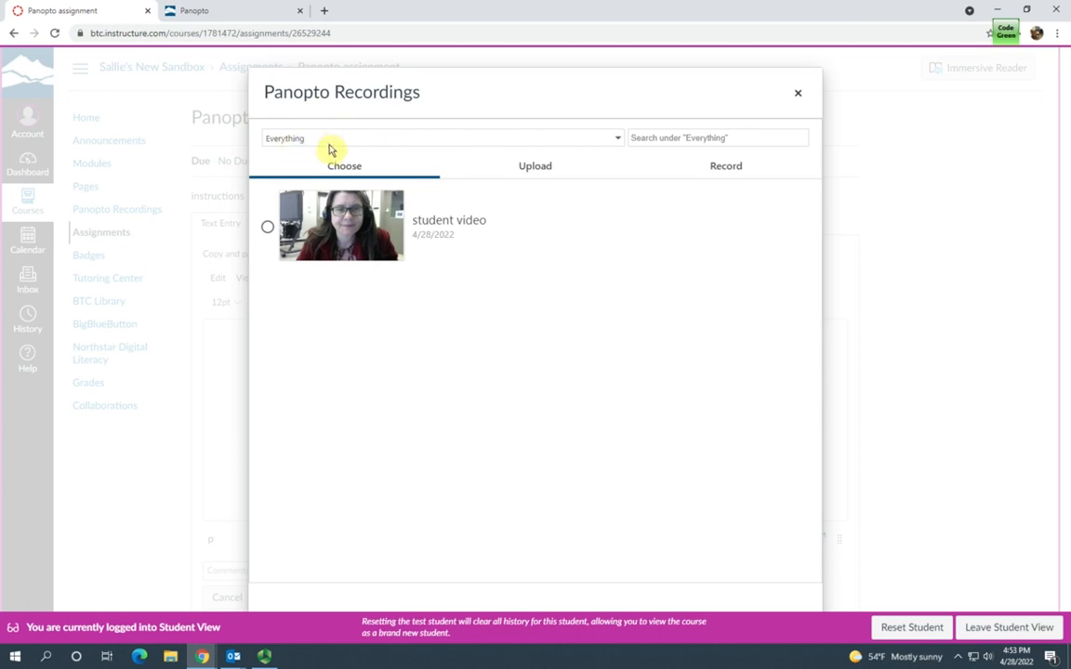
pyautogui.click(437, 138)
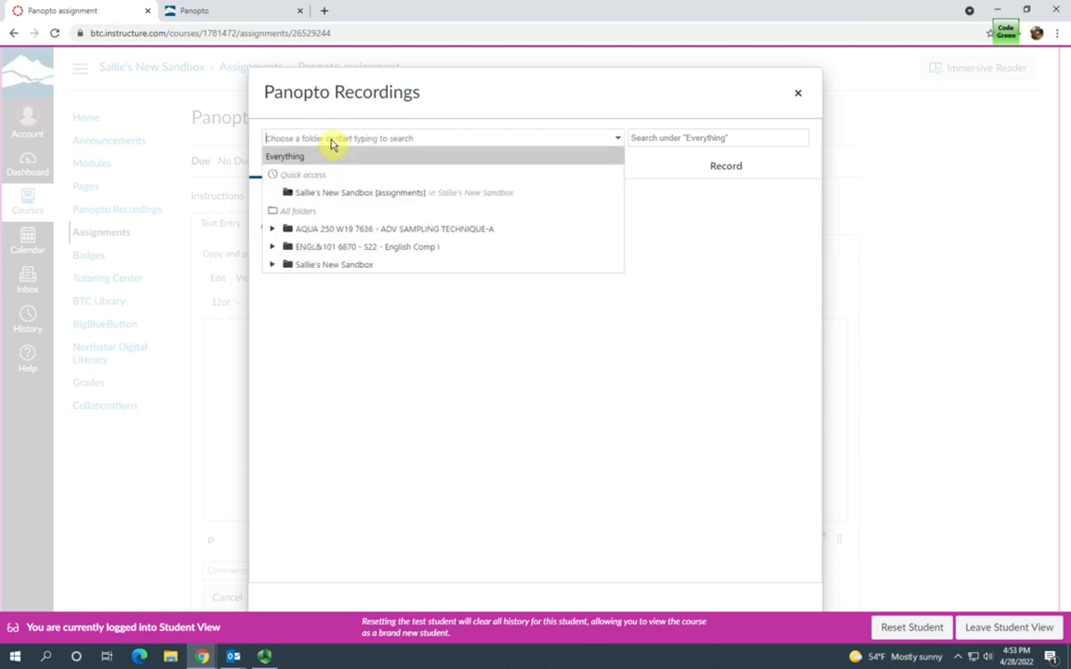
pyautogui.write('sallie')
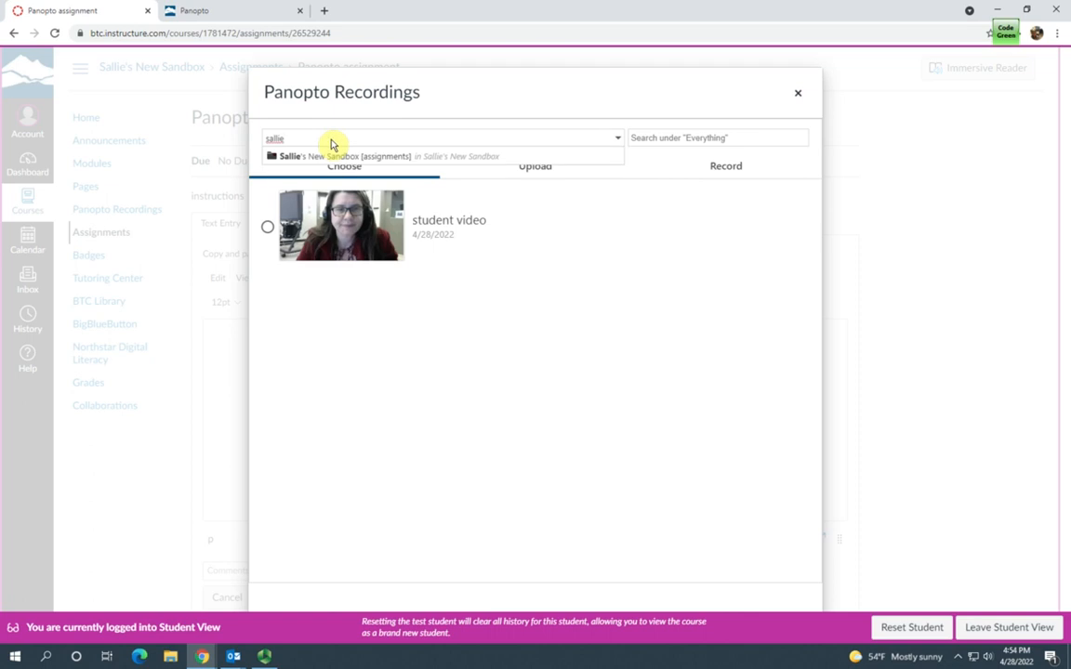
pyautogui.click(353, 156)
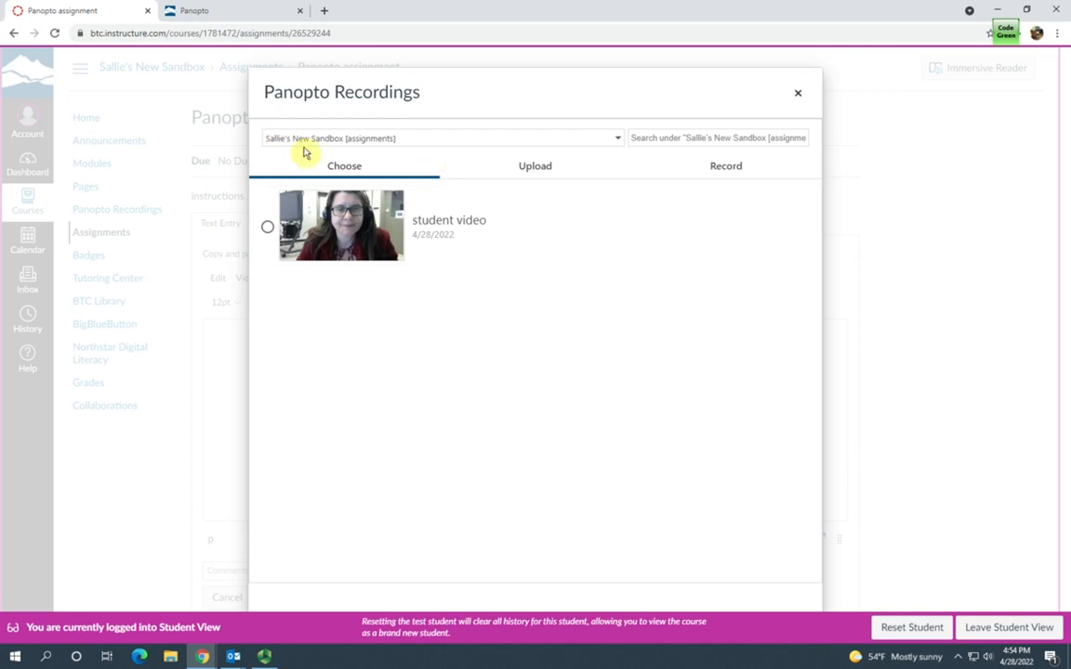
pyautogui.moveTo(253, 145)
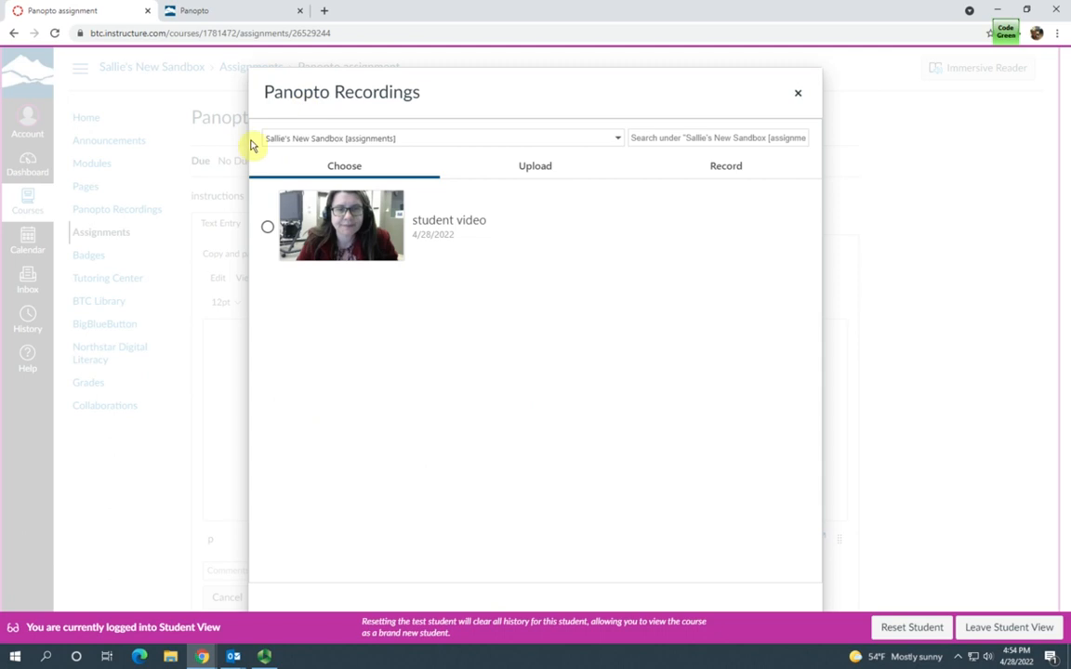
pyautogui.moveTo(557, 179)
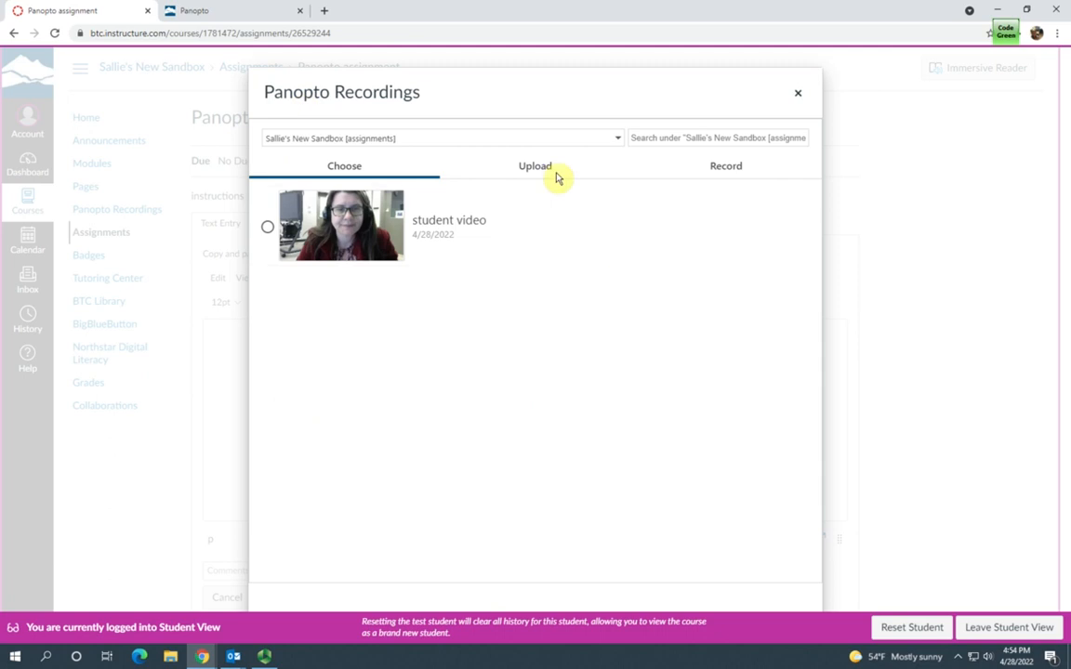
# Review the Upload tab, then the Record tab's Launch Capture and Launch App options.
pyautogui.click(535, 166)
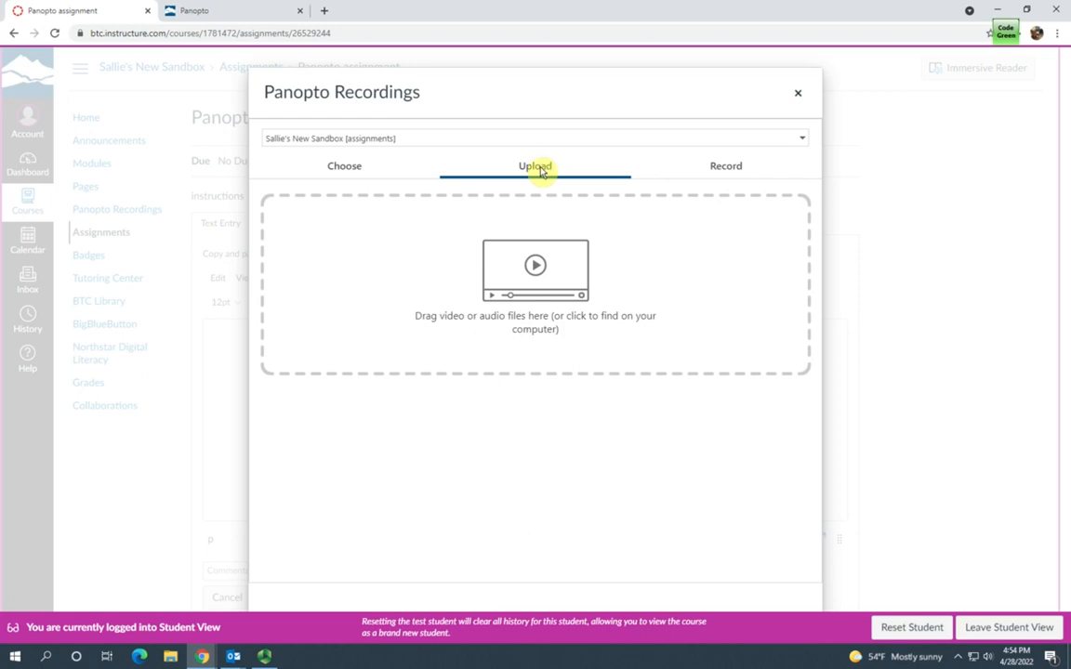
pyautogui.moveTo(725, 165)
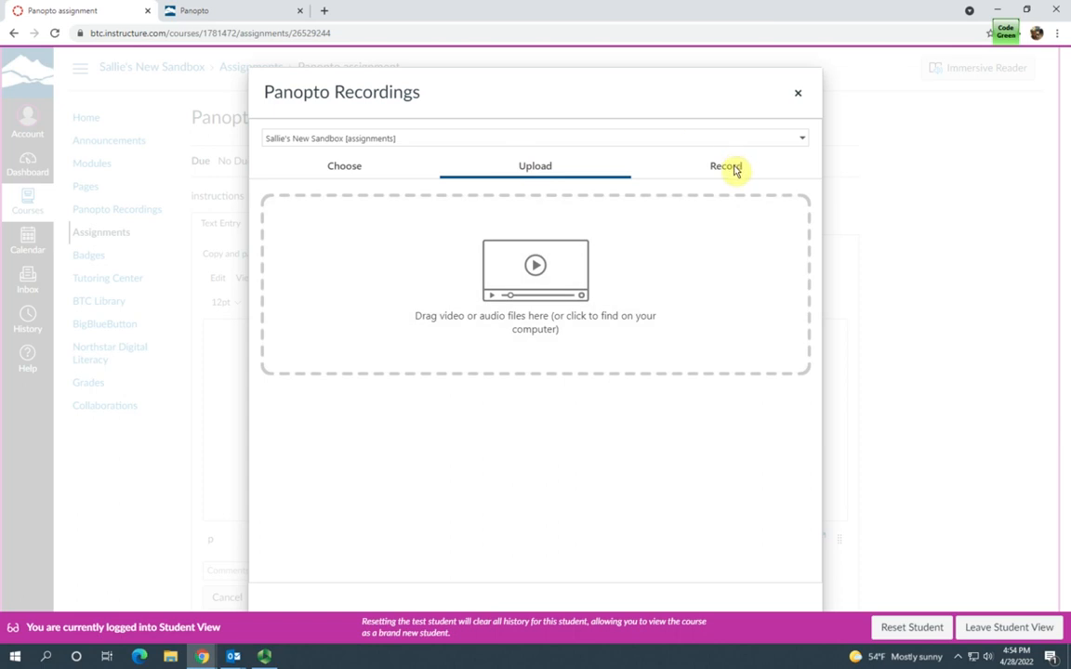
pyautogui.click(725, 166)
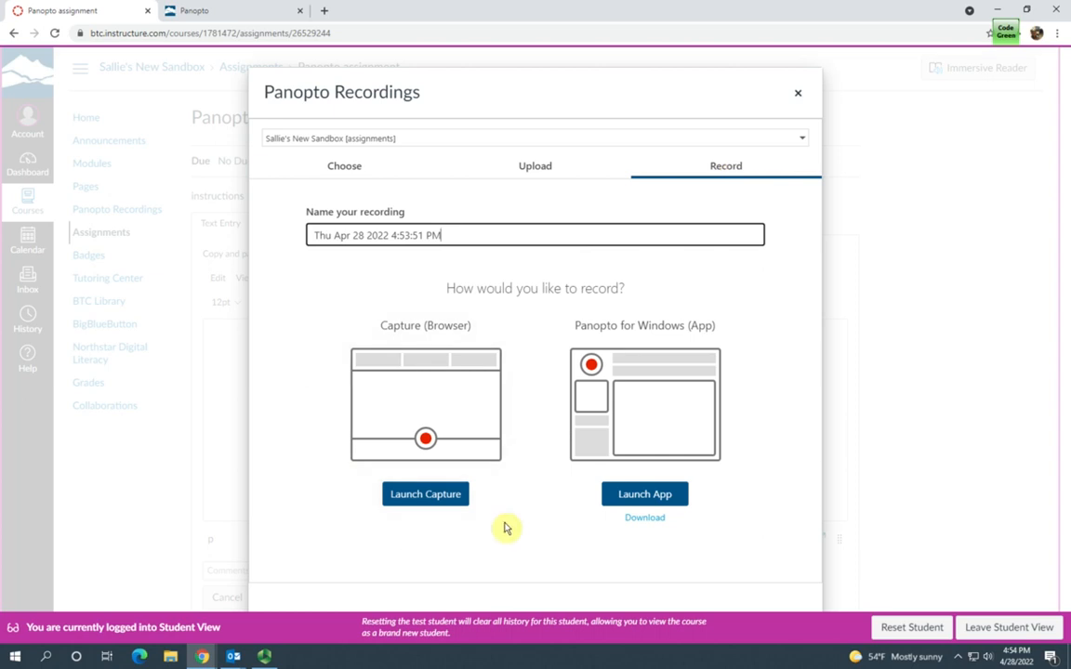
pyautogui.moveTo(476, 512)
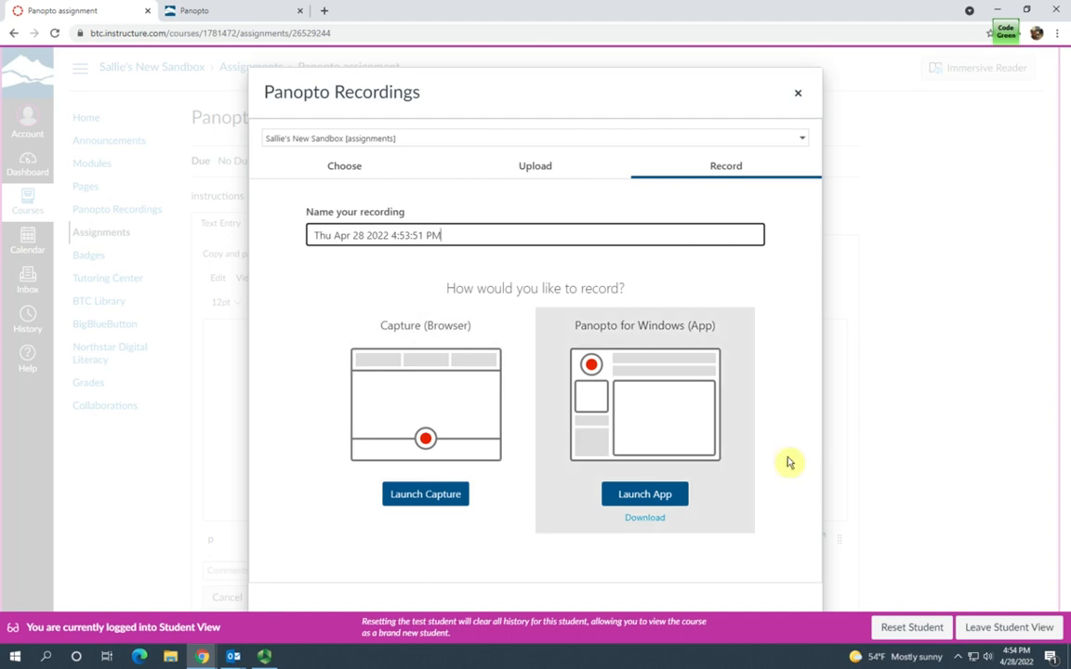
pyautogui.moveTo(784, 458)
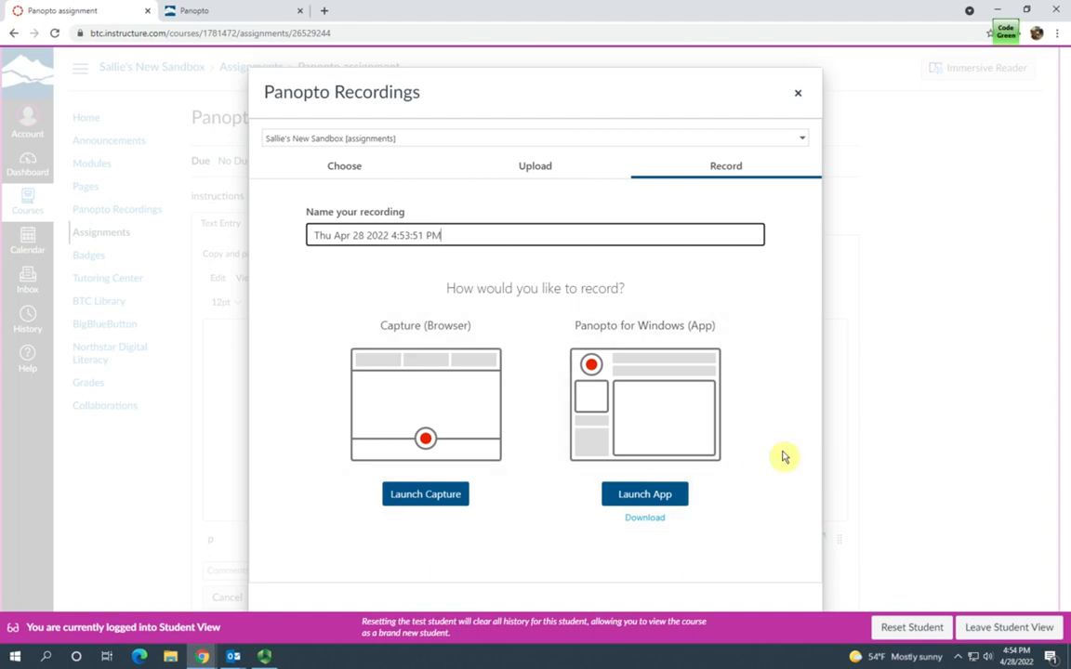
pyautogui.moveTo(740, 324)
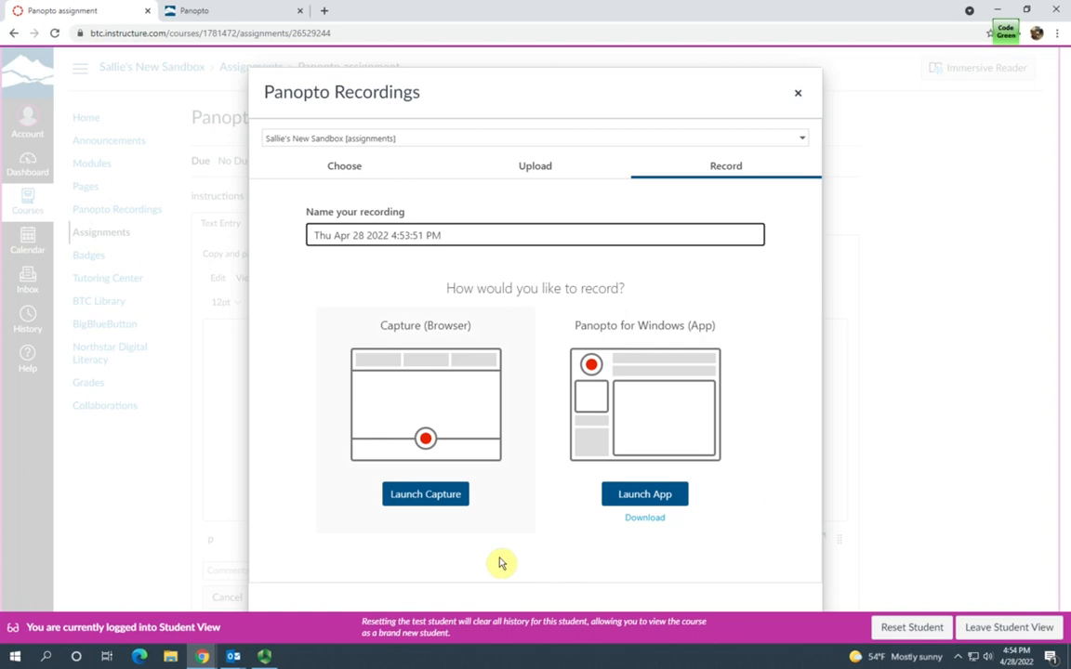
pyautogui.moveTo(345, 361)
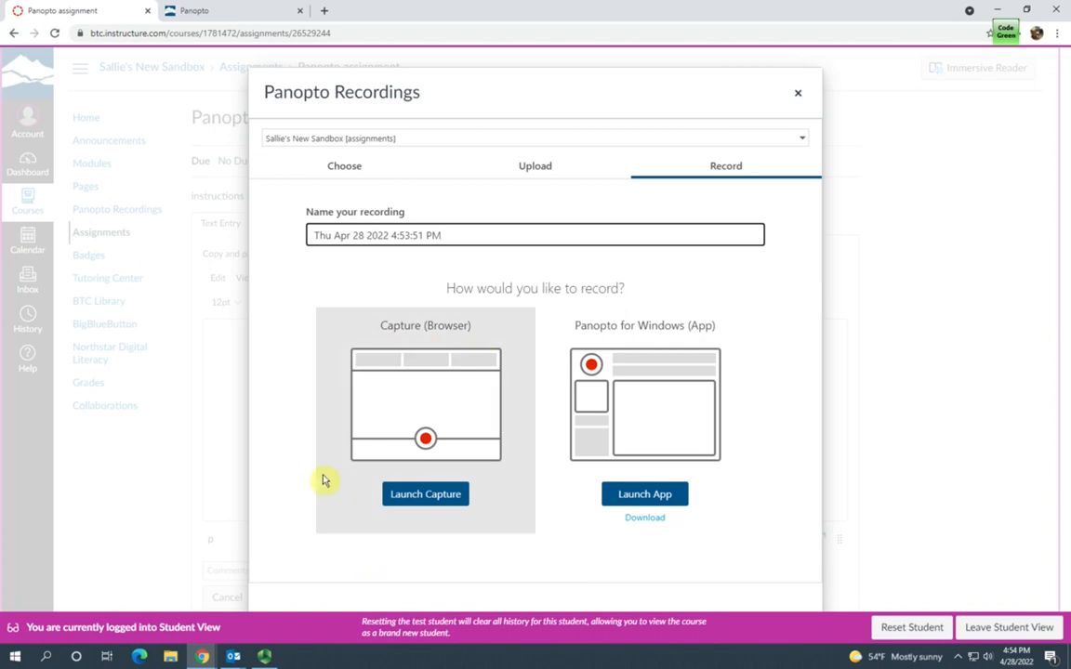
pyautogui.click(535, 235)
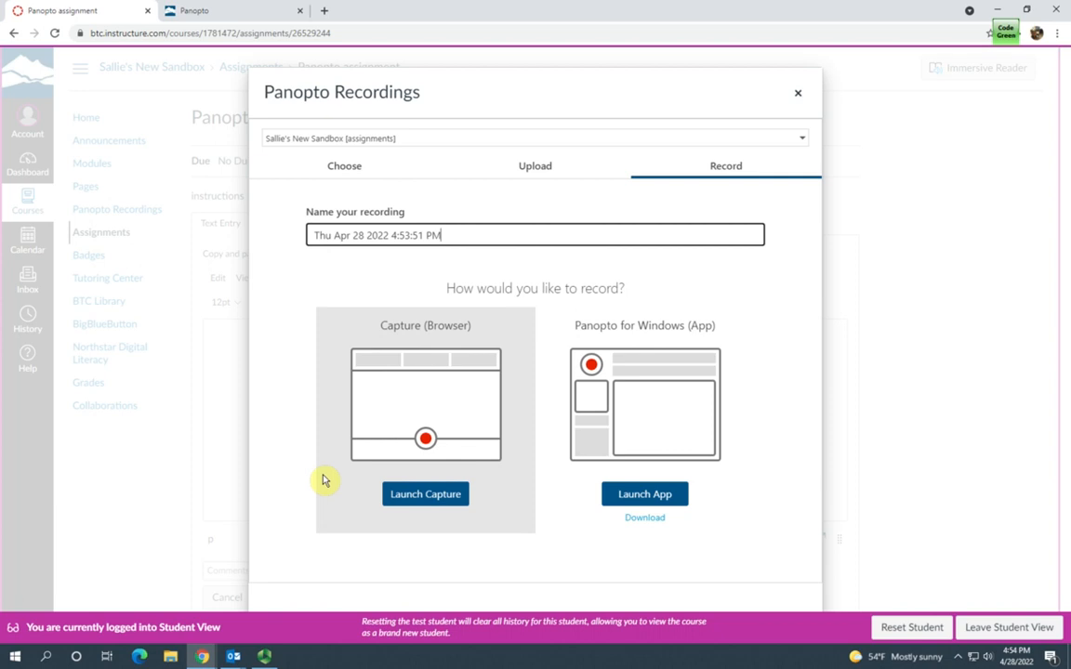
# Insert the student video from the Choose list and submit the assignment.
pyautogui.click(342, 166)
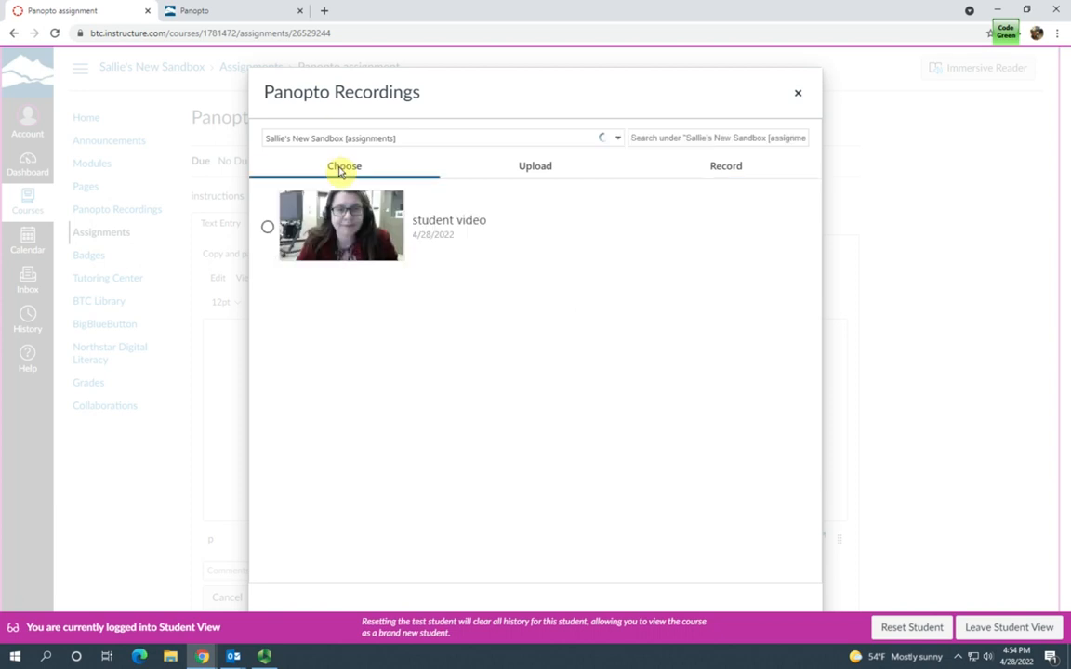
pyautogui.click(268, 227)
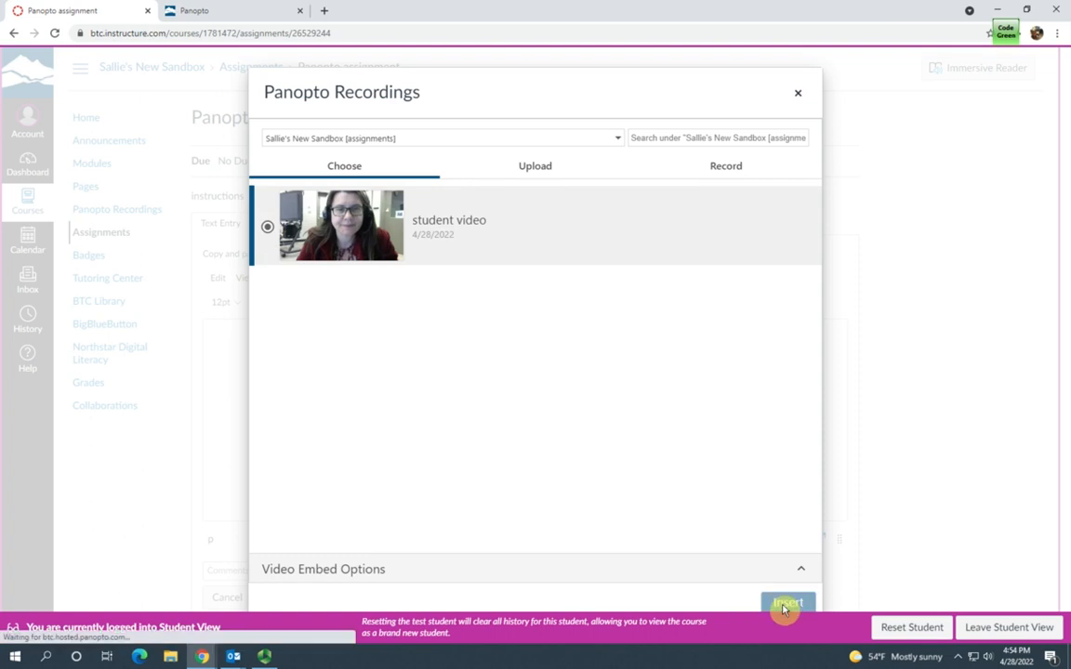
pyautogui.click(787, 602)
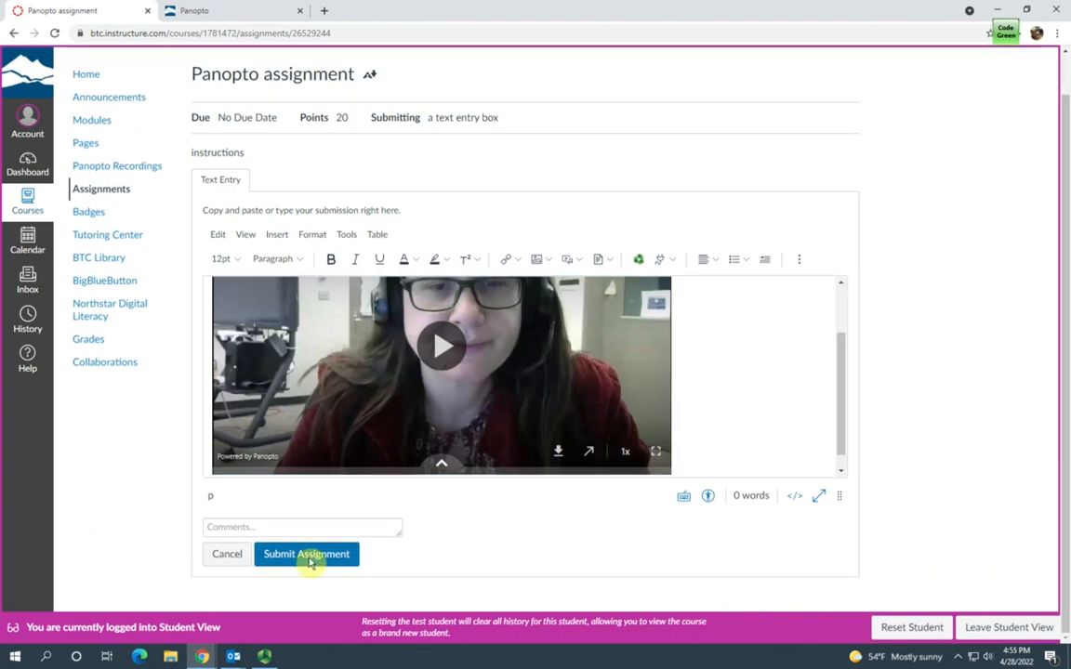
pyautogui.click(305, 554)
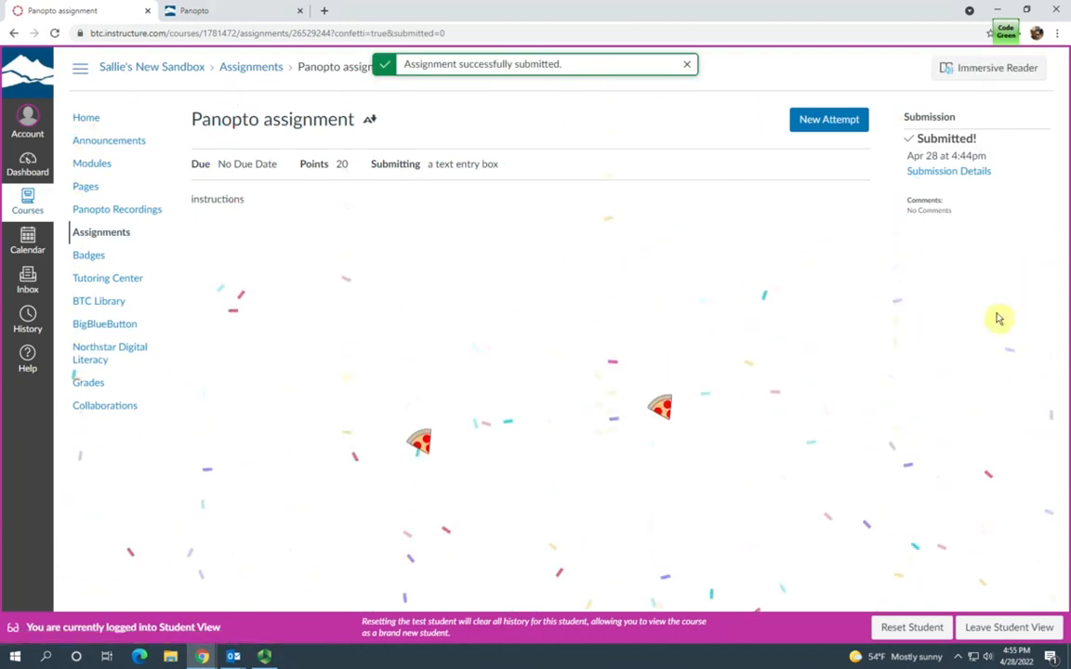
# Leave Student View and return to the instructor page of the Panopto assignment.
pyautogui.click(1007, 629)
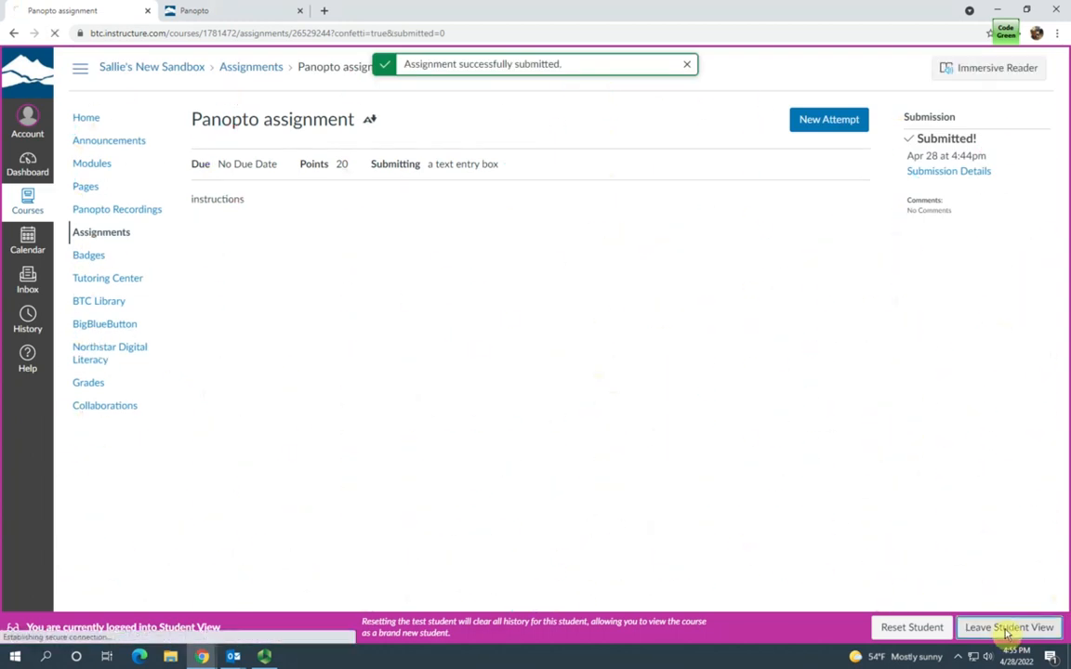
pyautogui.click(1008, 628)
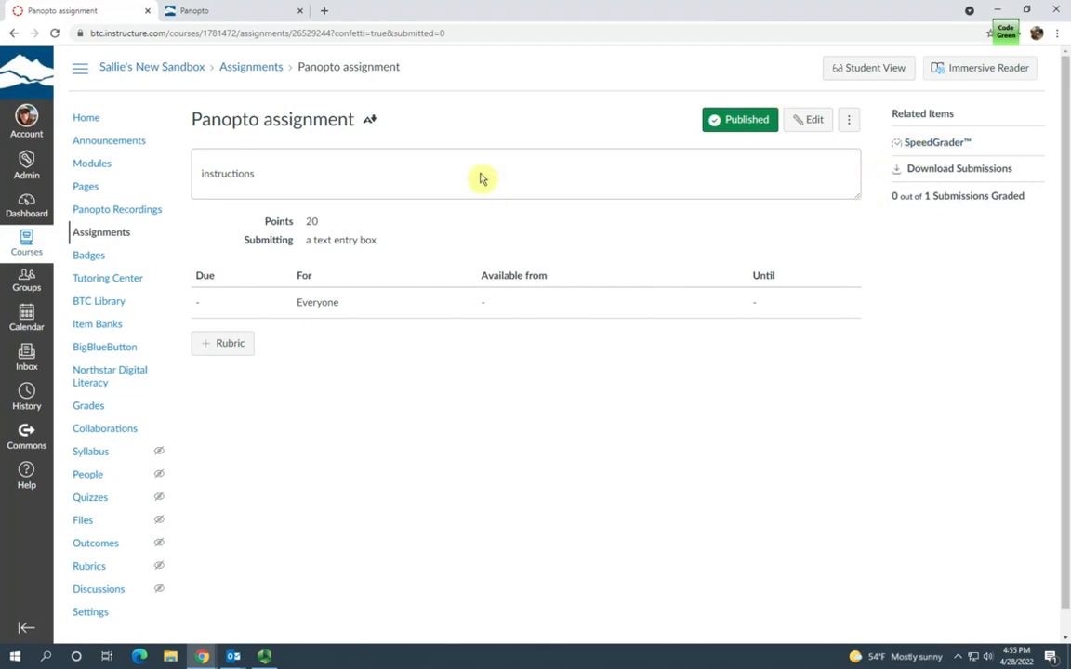
pyautogui.moveTo(937, 142)
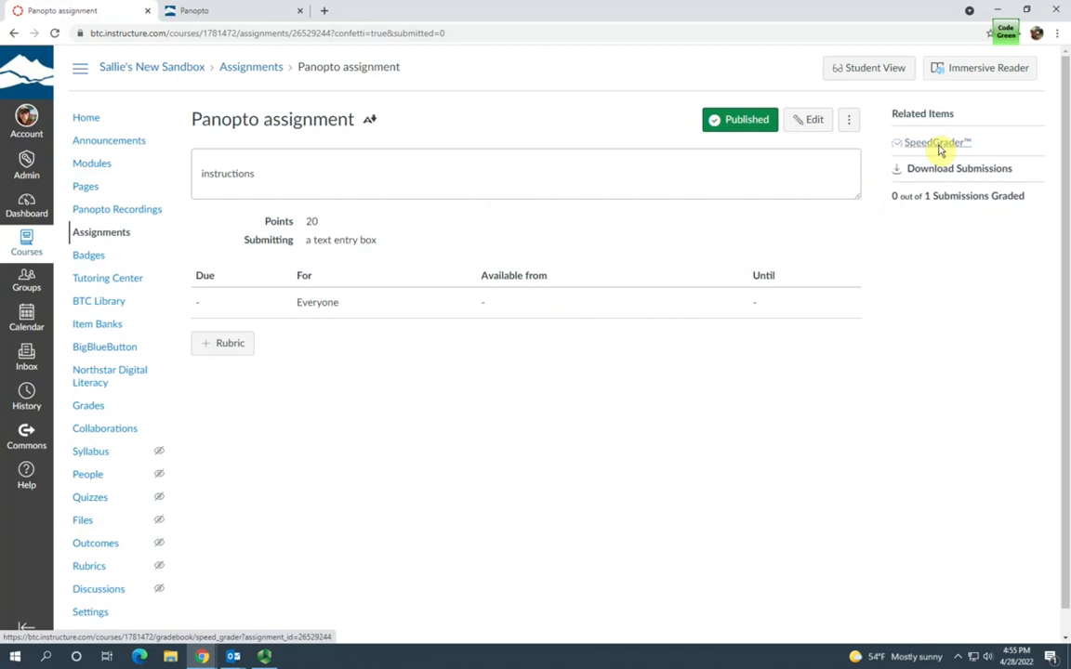
# Launch SpeedGrader from Related Items on the Test Student's video submission.
pyautogui.click(934, 141)
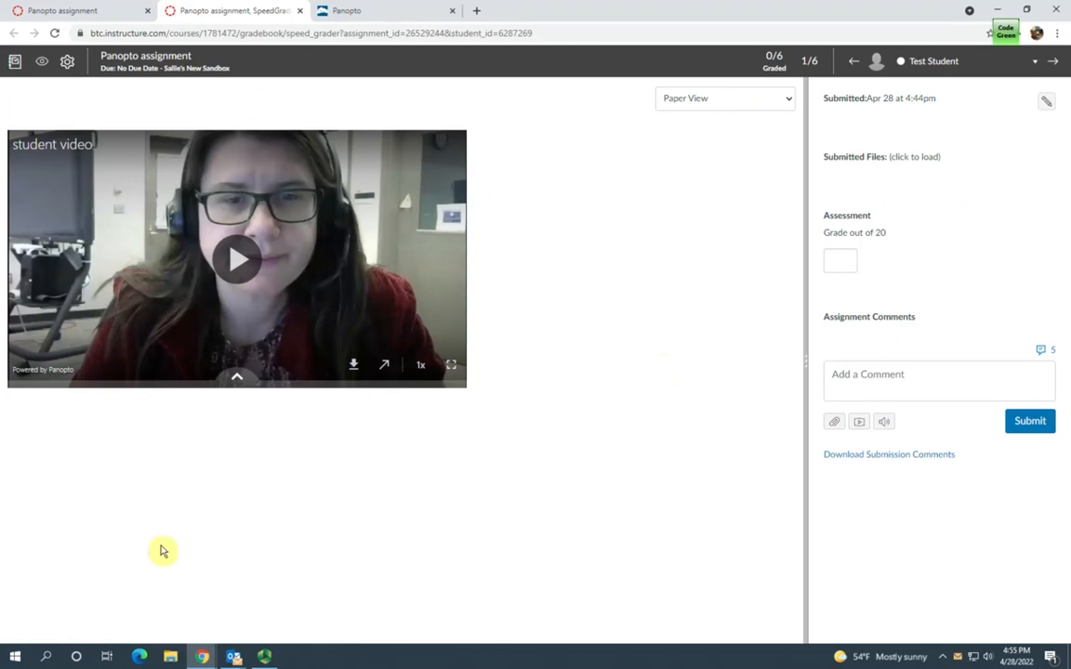
pyautogui.moveTo(208, 134)
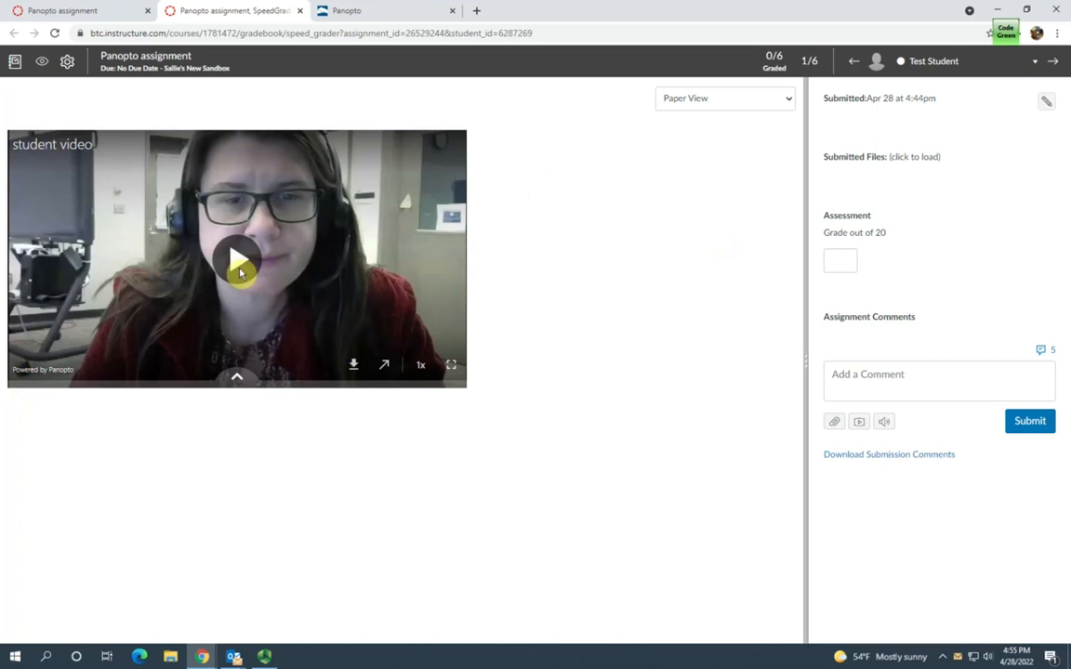
pyautogui.moveTo(656, 468)
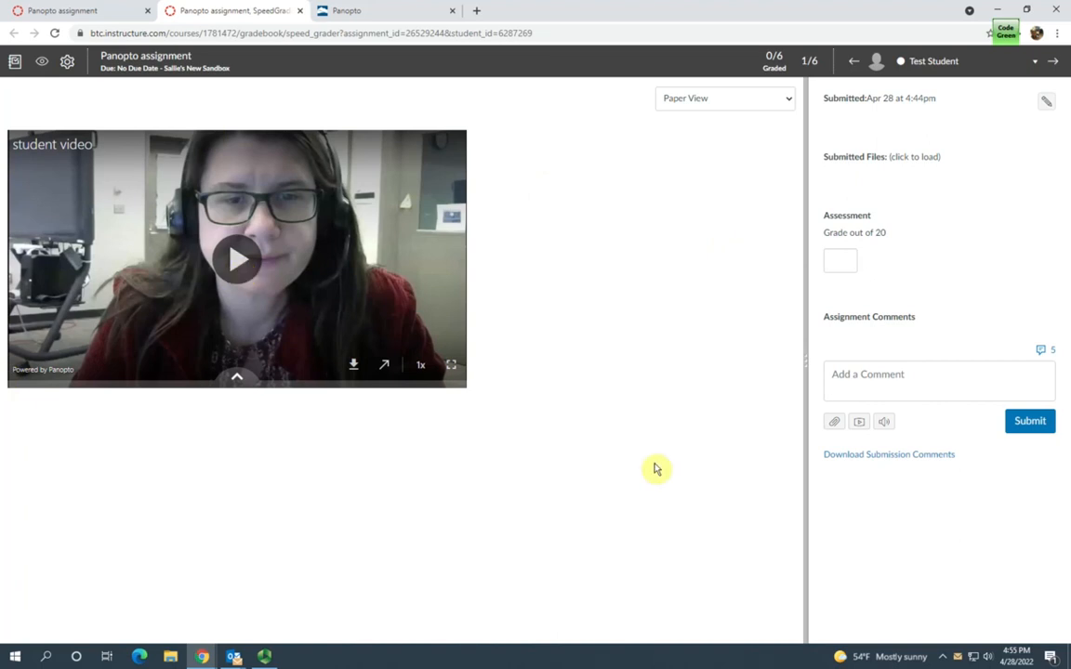
pyautogui.moveTo(660, 469)
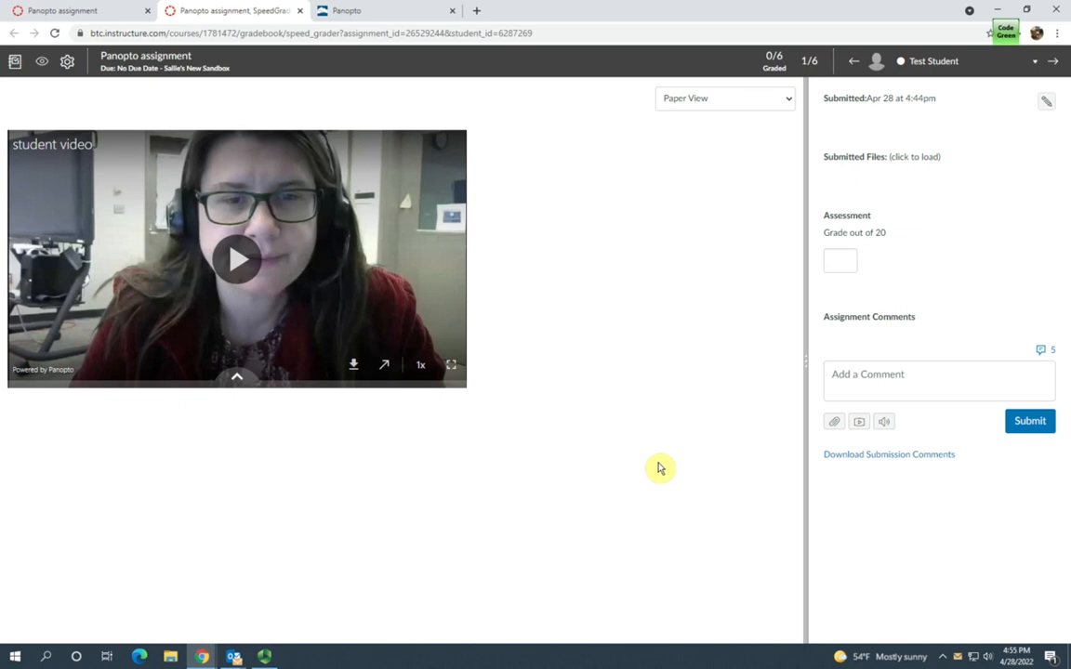
pyautogui.moveTo(660, 480)
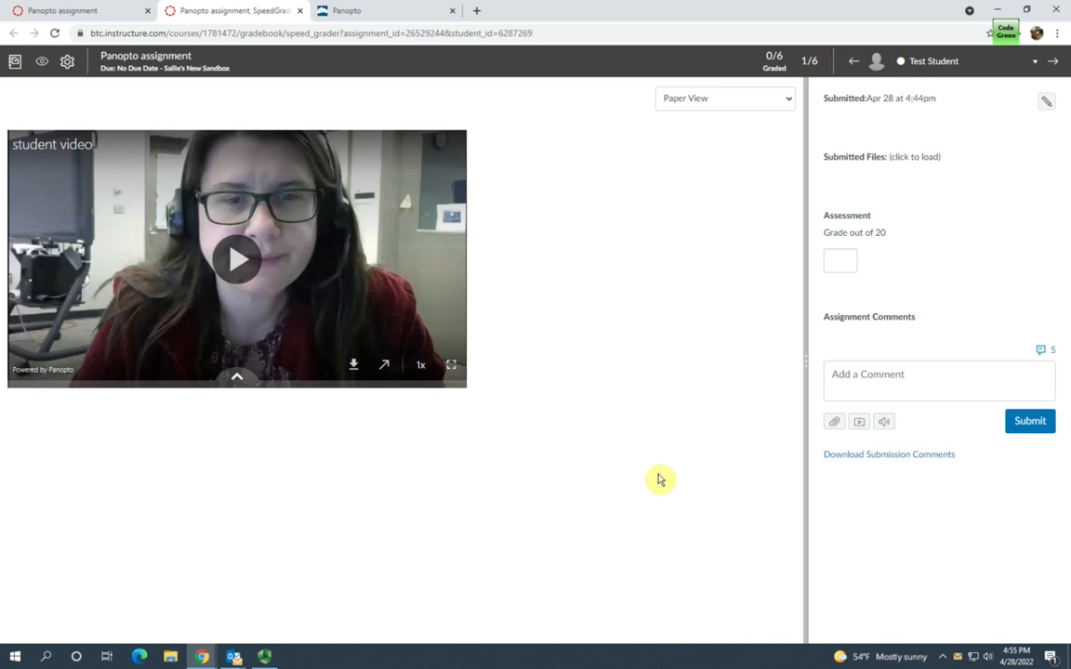